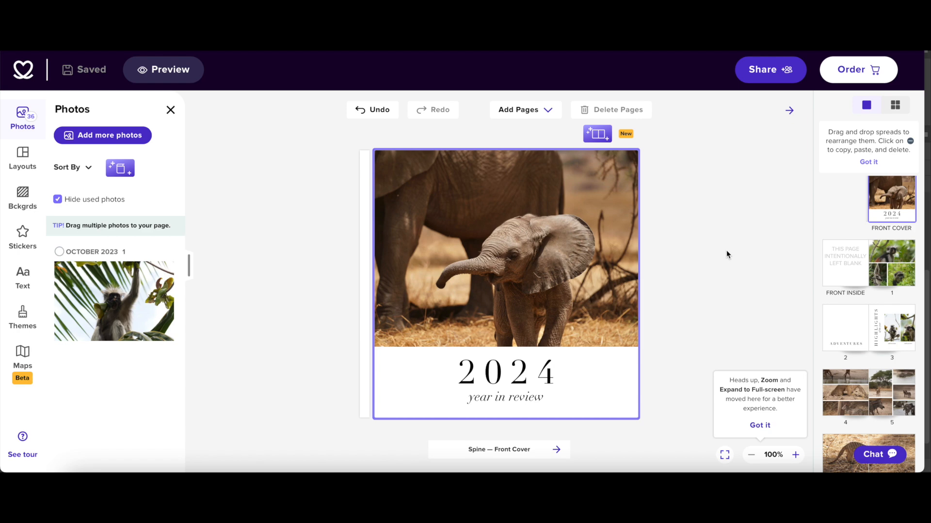
mouse_move(724, 178)
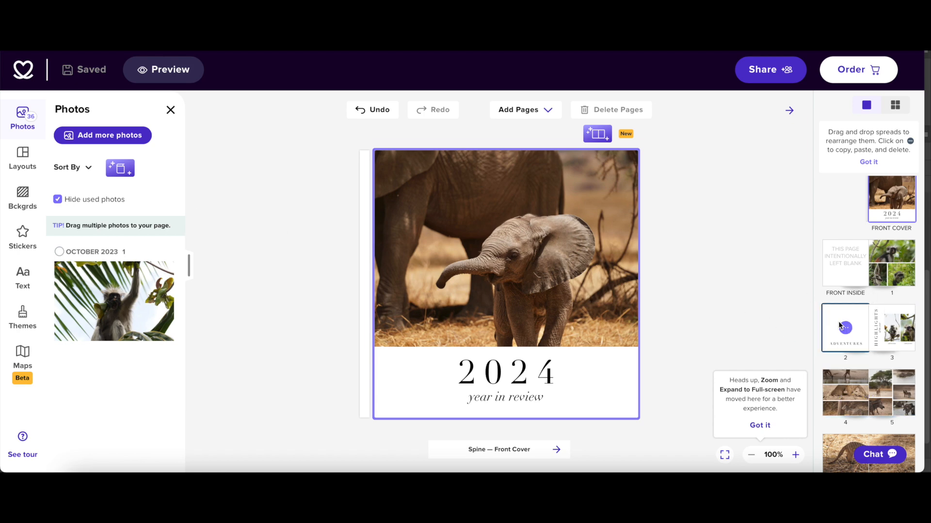
- Show the pages 2–3 spread and dismiss the Page View tip
left_click(844, 328)
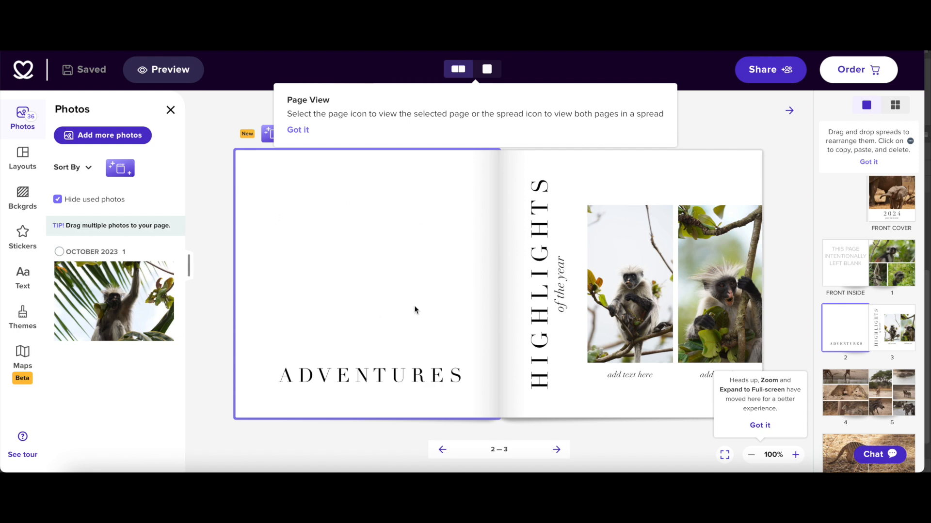
mouse_move(300, 227)
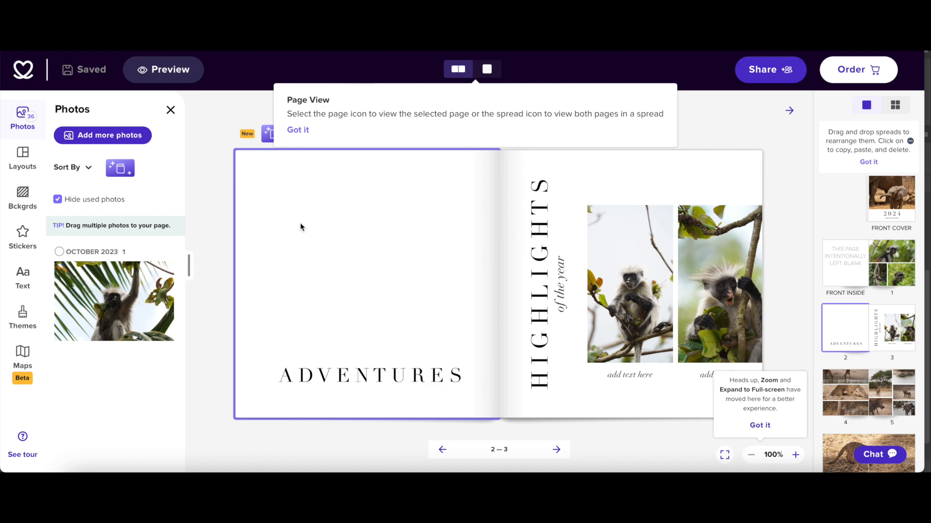
left_click(297, 129)
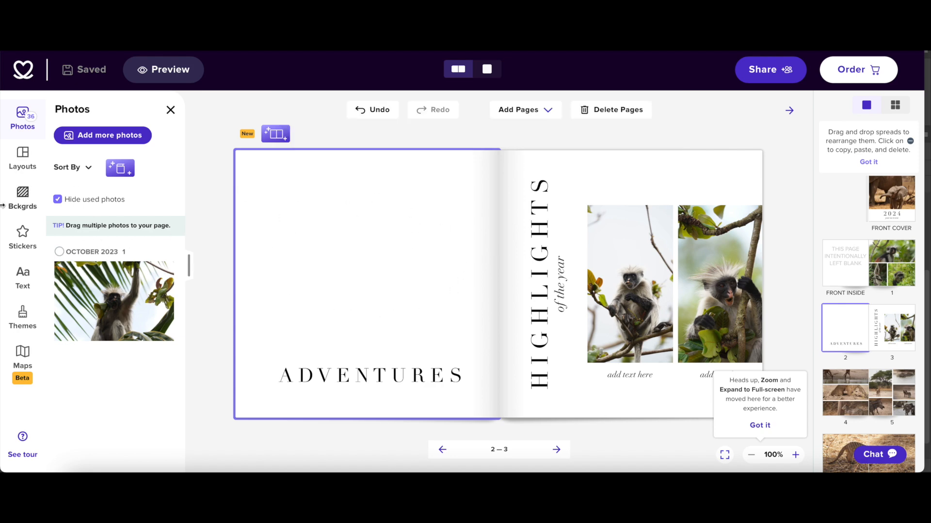
mouse_move(22, 358)
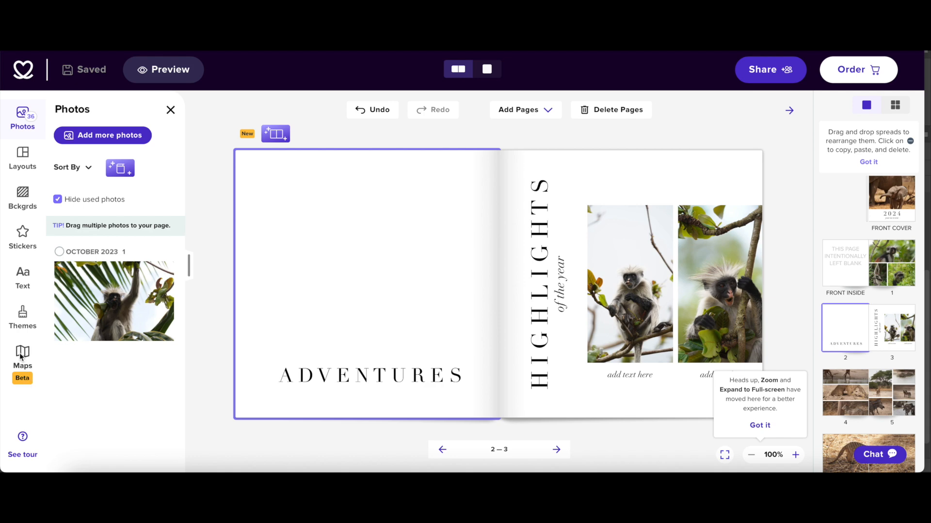
- Browse the Map Styles collection down to the colourful street map style
left_click(23, 356)
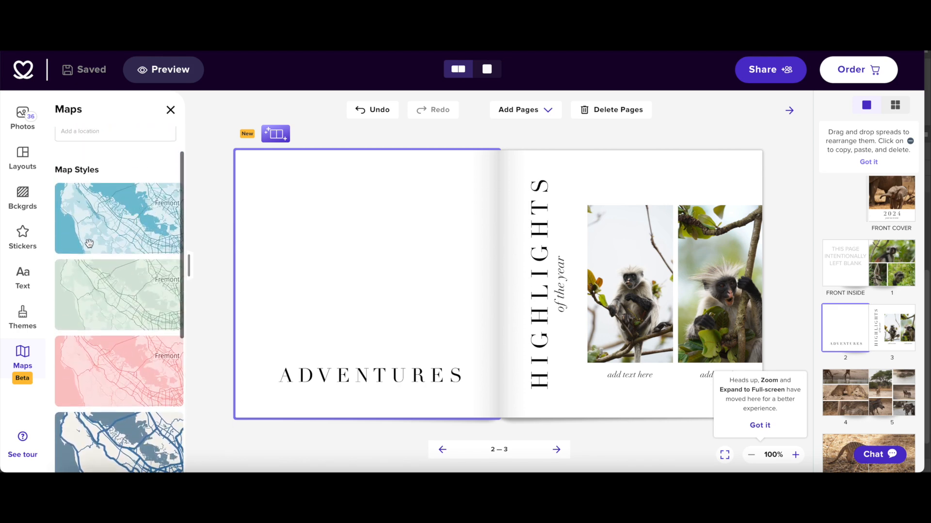
scroll("down", 3)
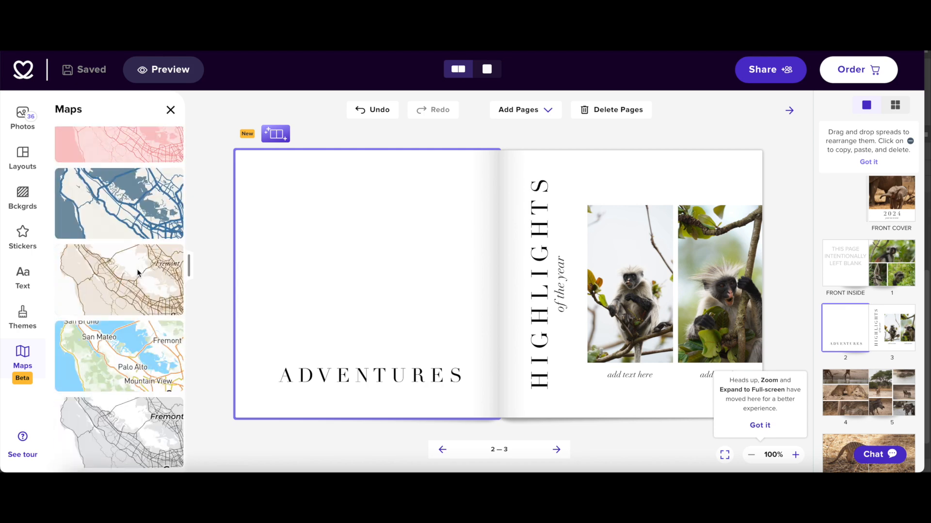
mouse_move(101, 343)
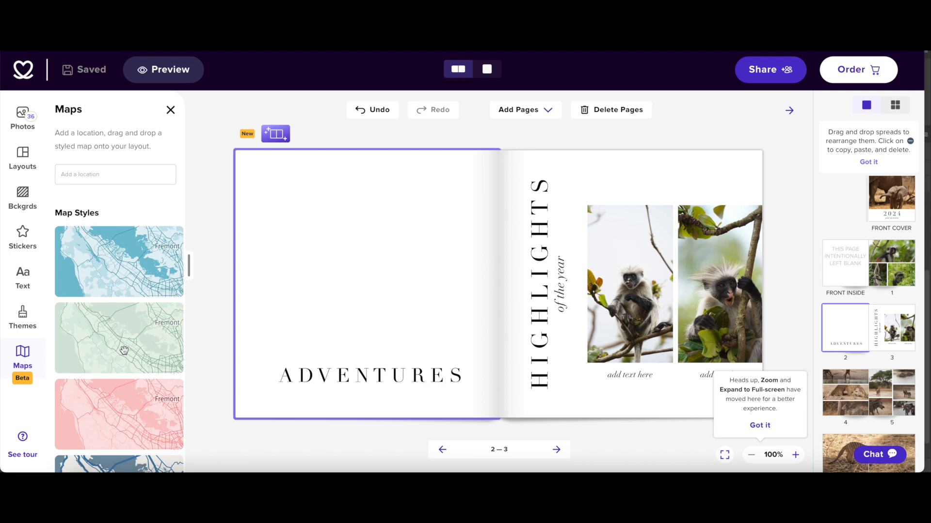
mouse_move(125, 353)
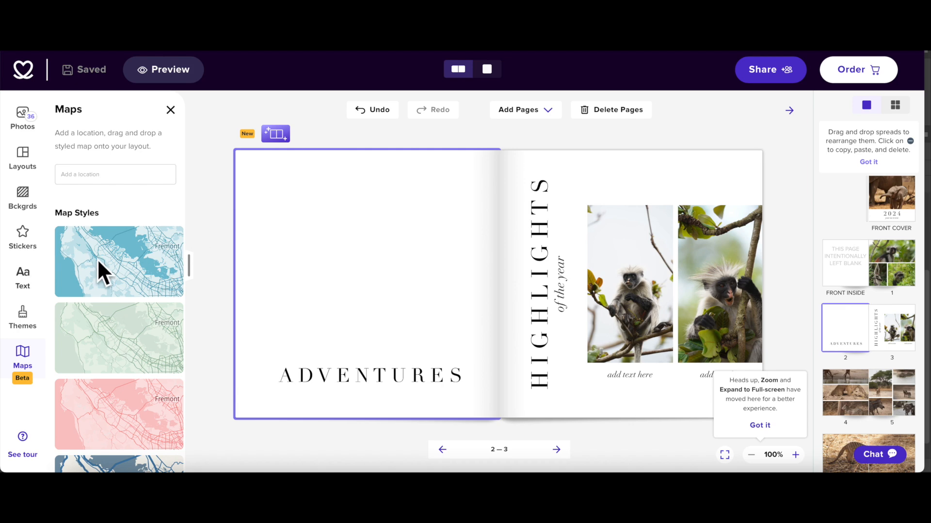
scroll("down", 3)
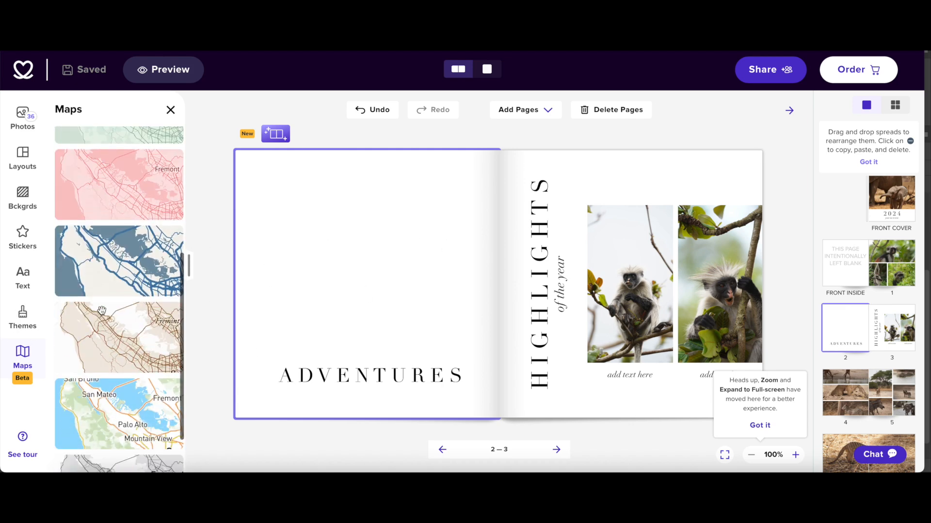
scroll("down", 3)
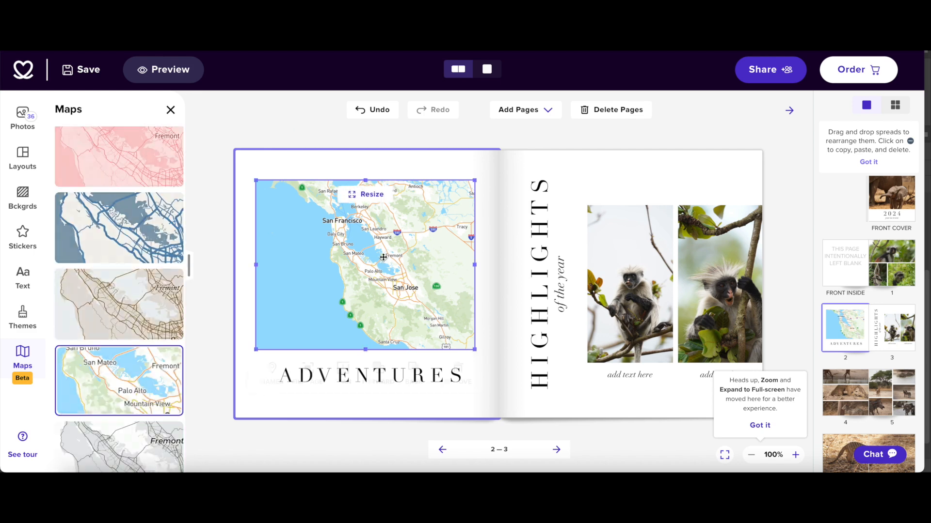
- Set the map's location to Ngorongoro, Arusha, Tanzania
left_click(364, 264)
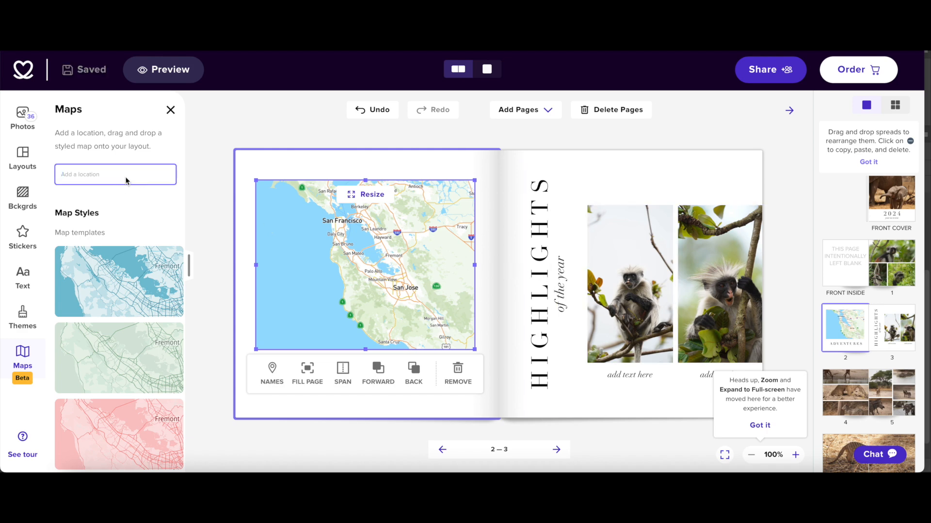
type("Ngorongoro")
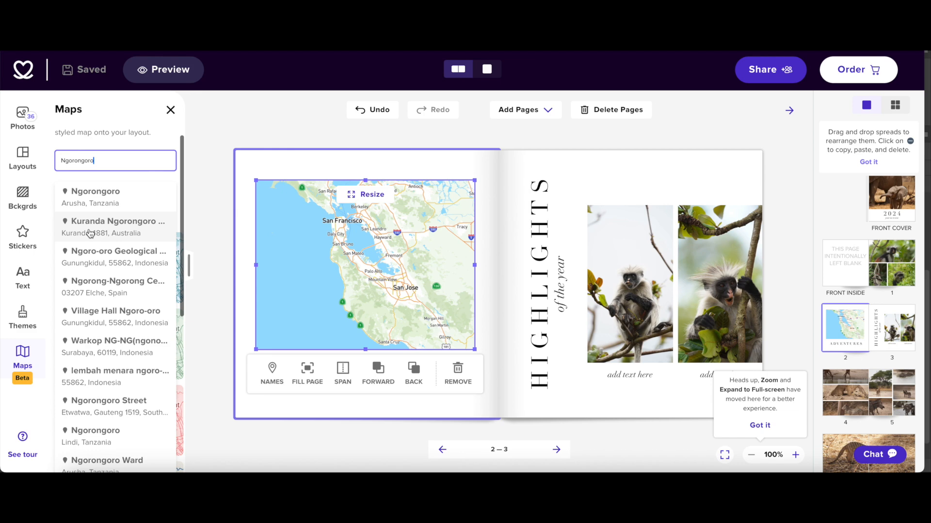
left_click(95, 197)
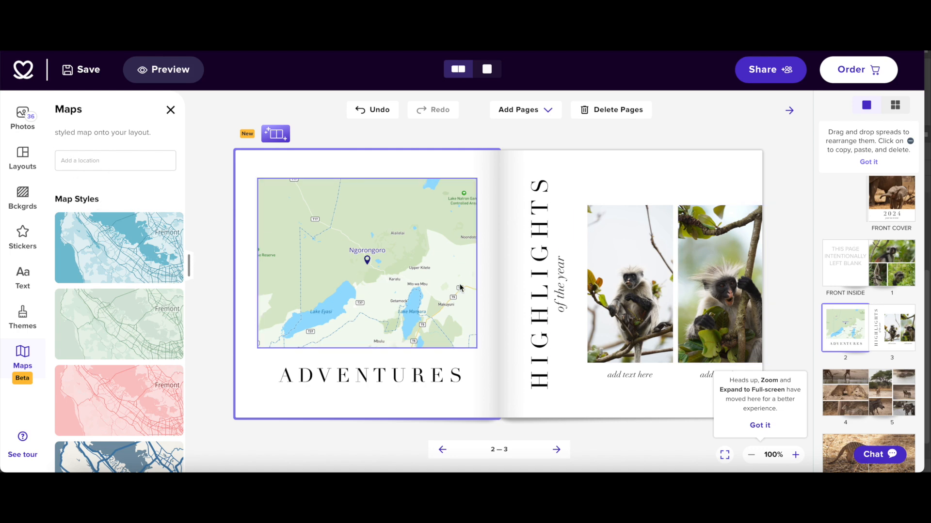
mouse_move(407, 234)
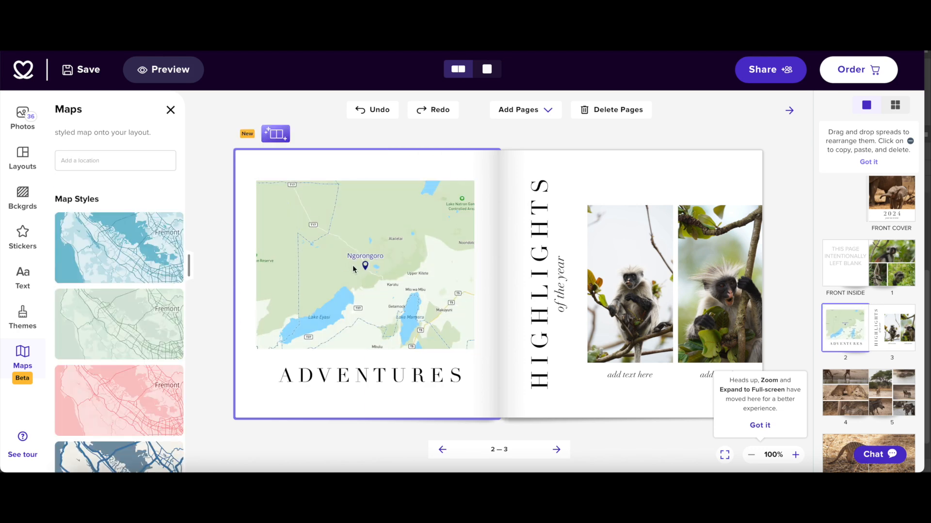
- Reframe the Ngorongoro map by zooming out four times to show most of Tanzania
left_click(364, 268)
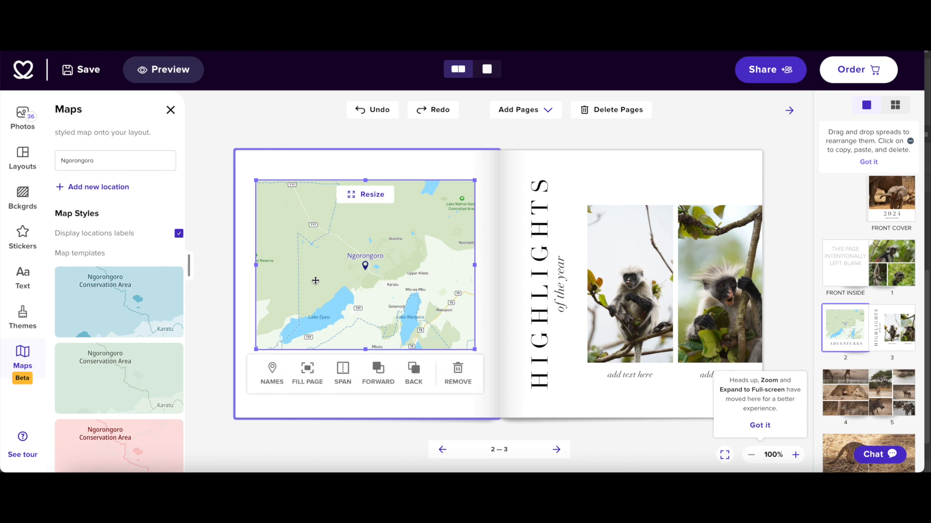
mouse_move(364, 199)
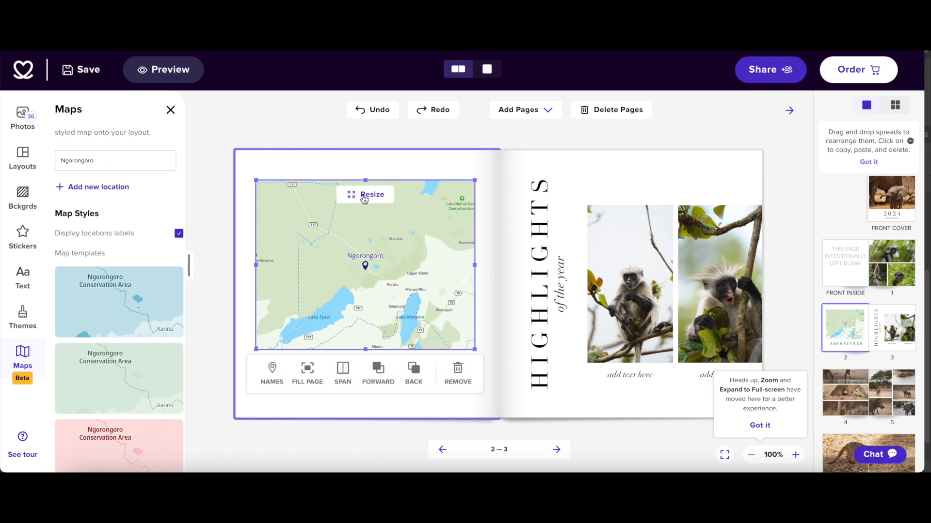
left_click(365, 194)
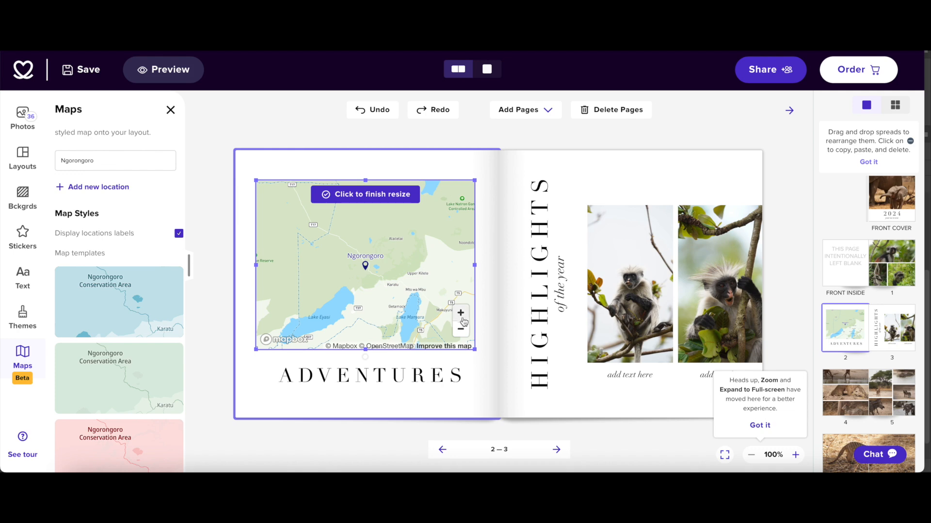
left_click(460, 329)
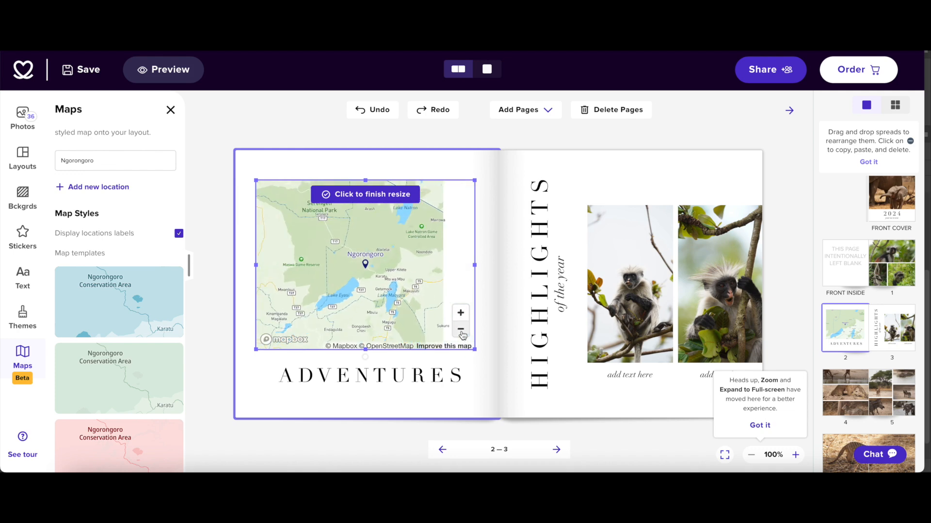
left_click(460, 330)
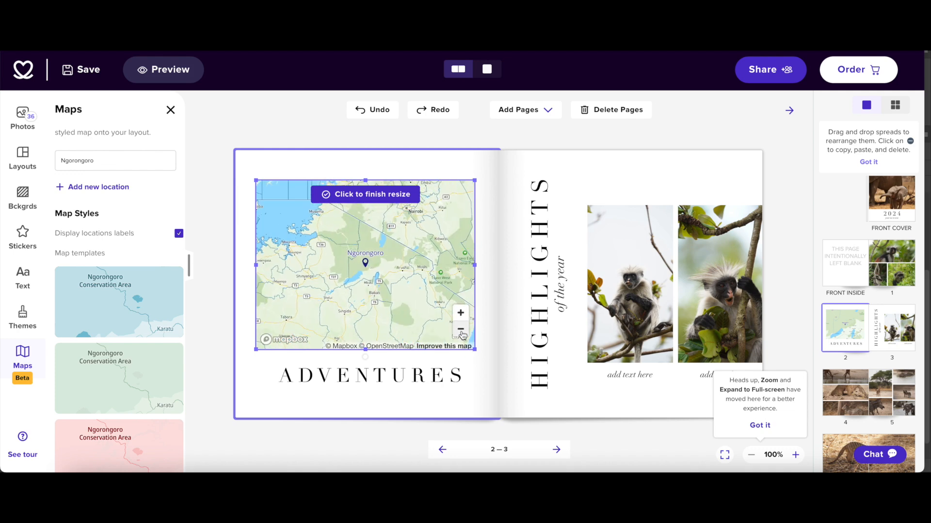
left_click(460, 330)
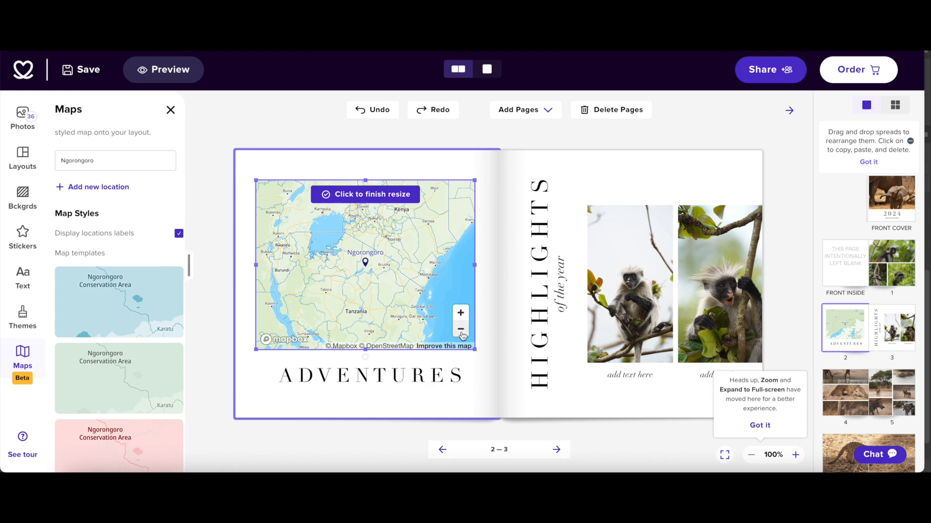
left_click(459, 328)
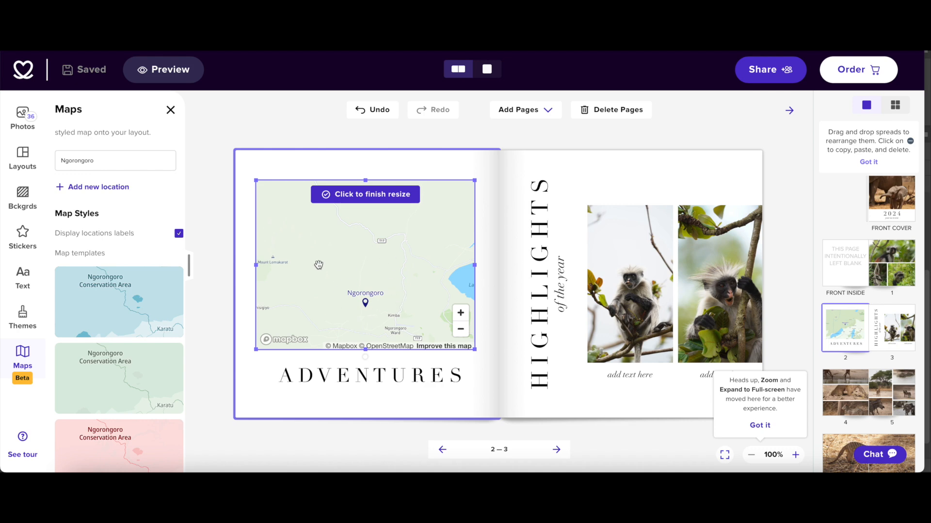
mouse_move(396, 281)
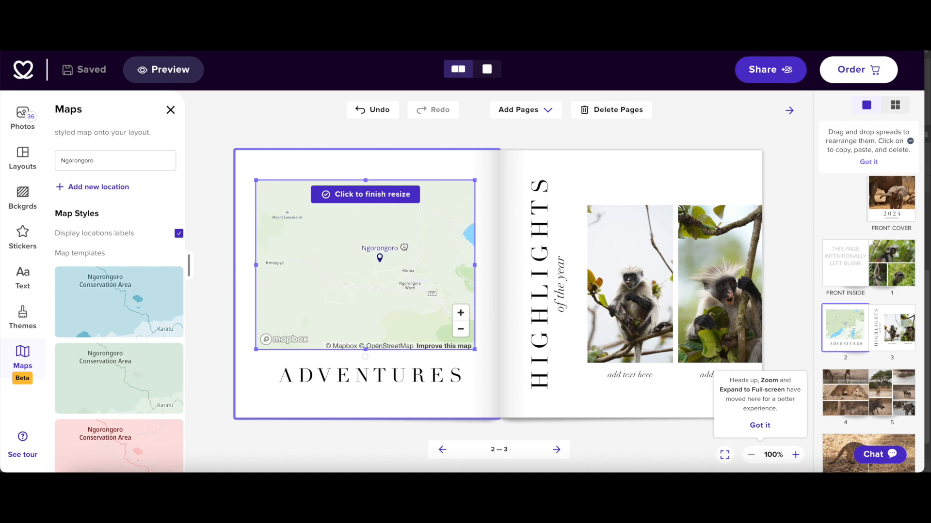
left_click(459, 313)
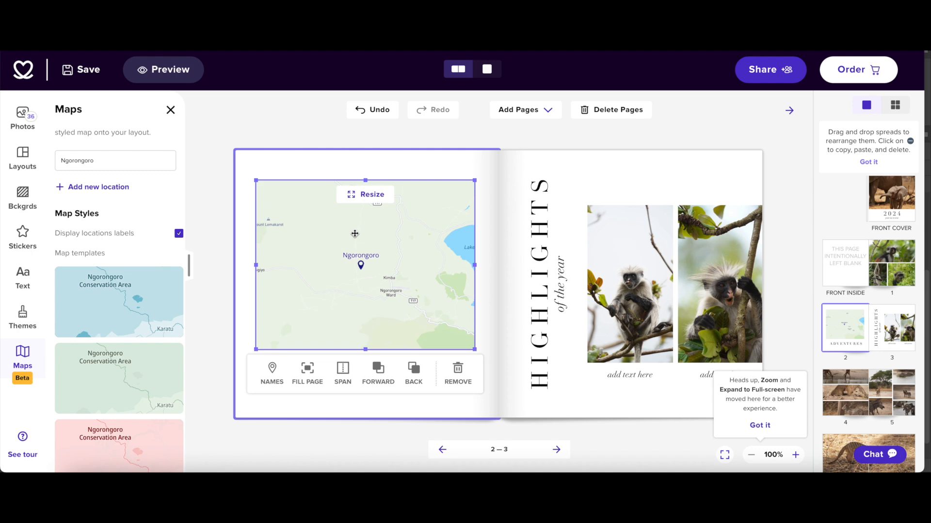
mouse_move(387, 278)
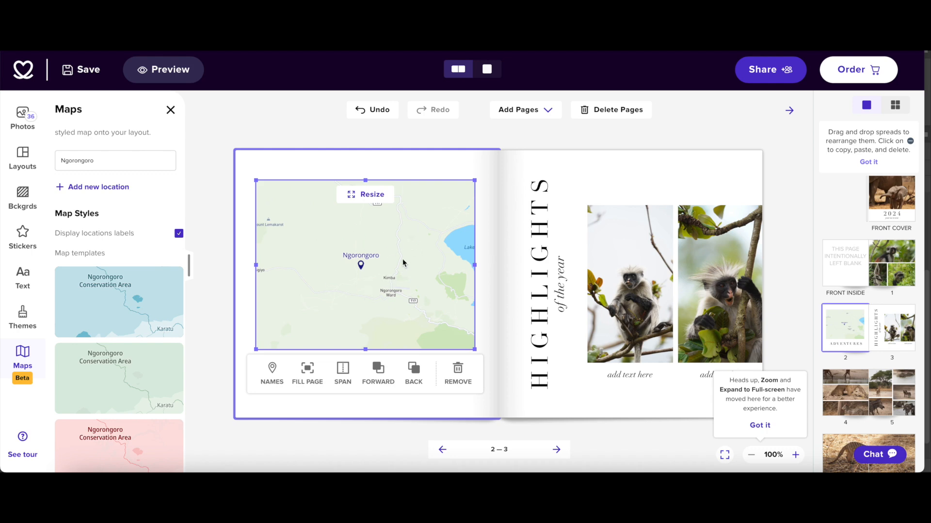
mouse_move(390, 294)
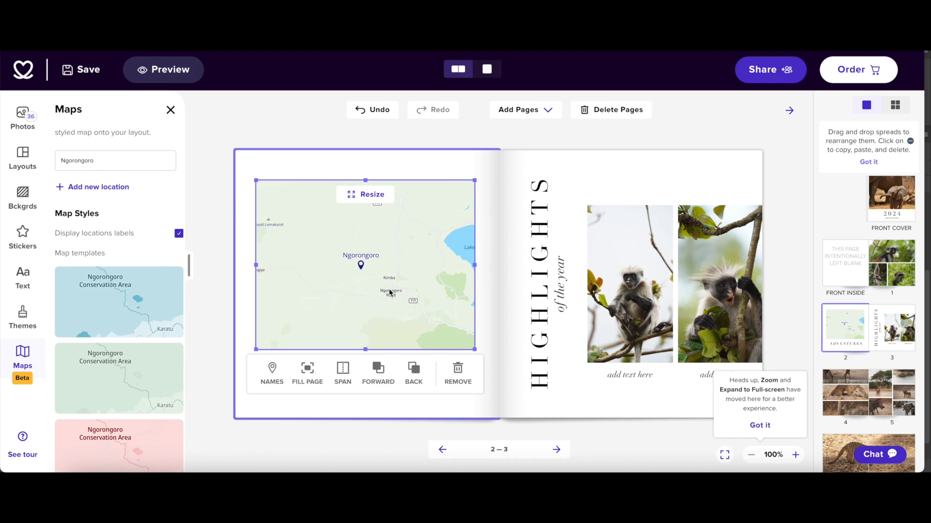
mouse_move(358, 265)
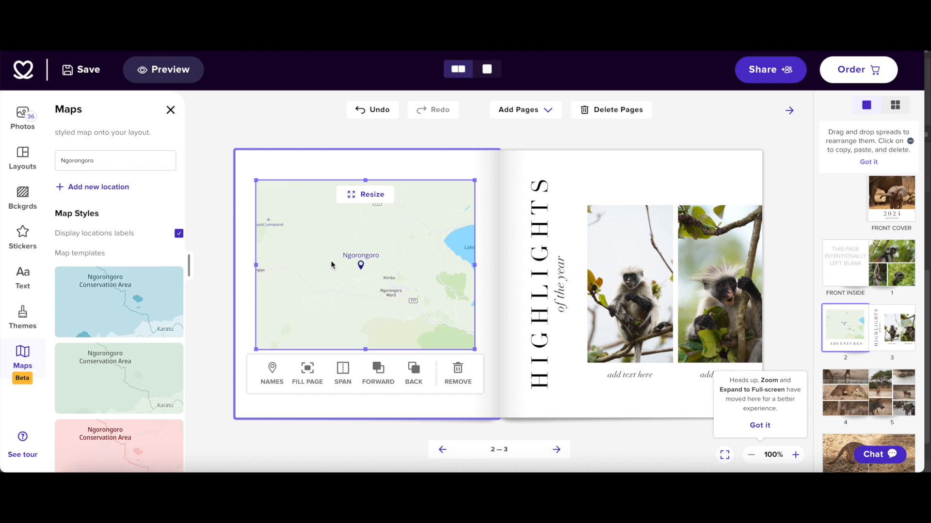
mouse_move(204, 339)
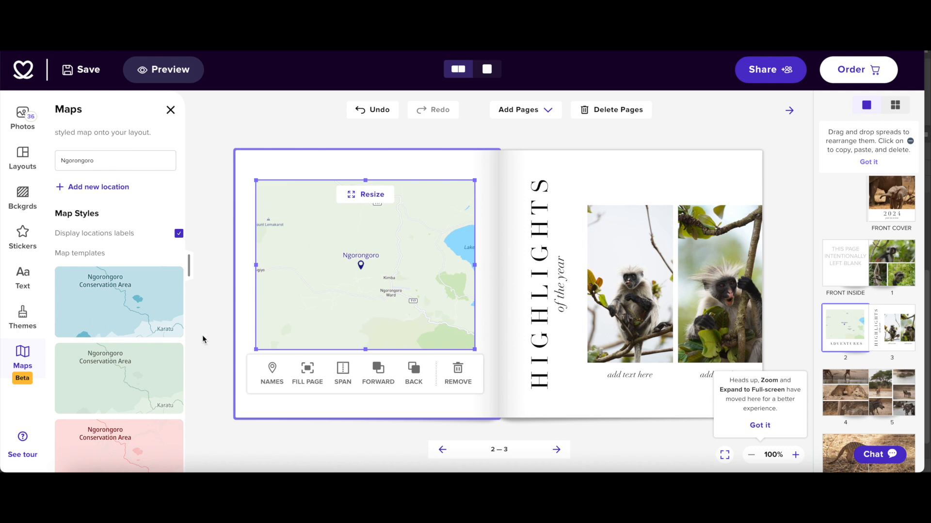
mouse_move(244, 280)
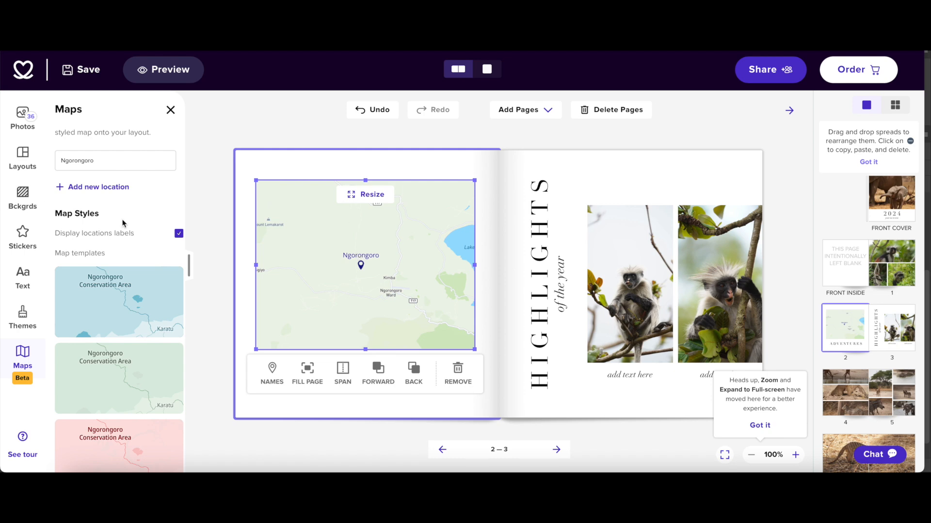
left_click(272, 374)
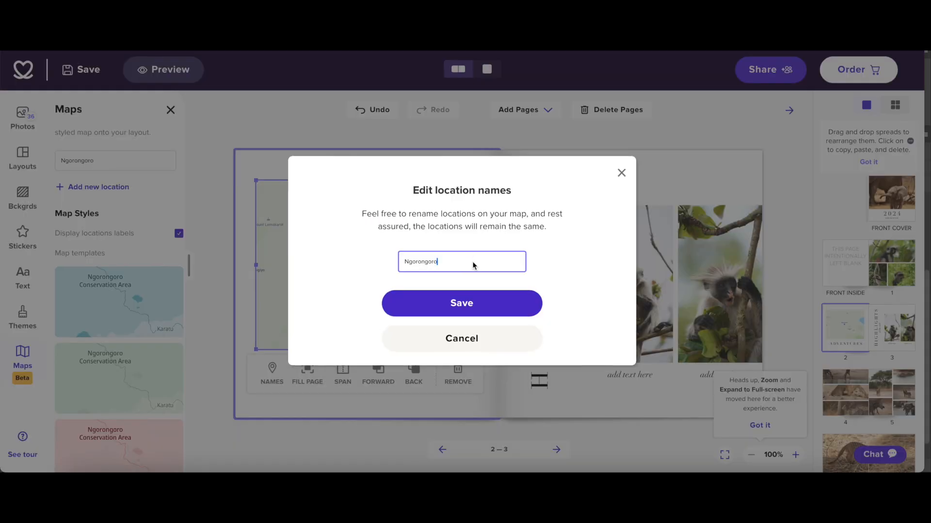
type("Natl")
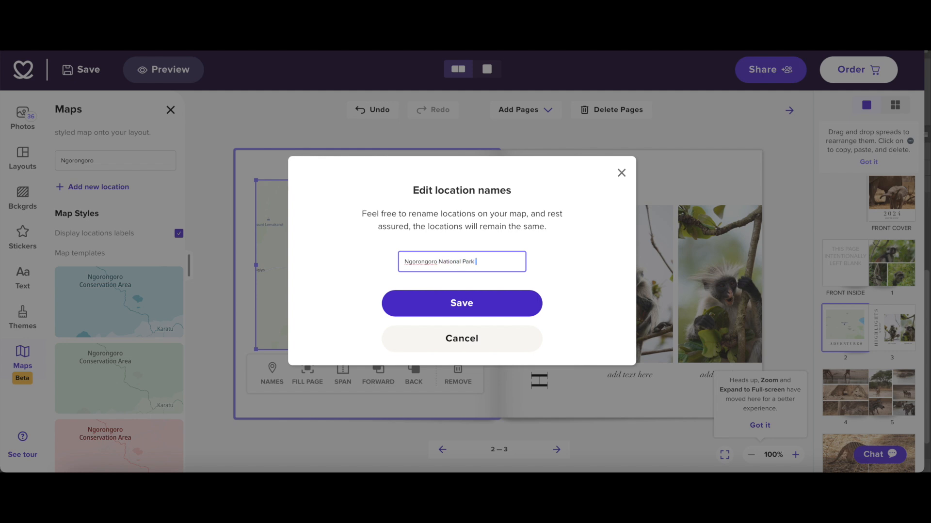
type("(20th")
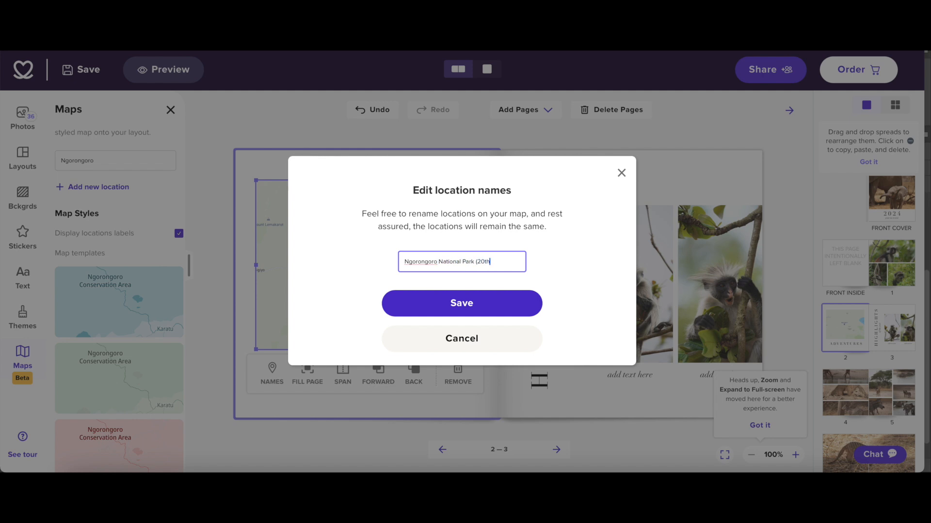
type("may 2023")
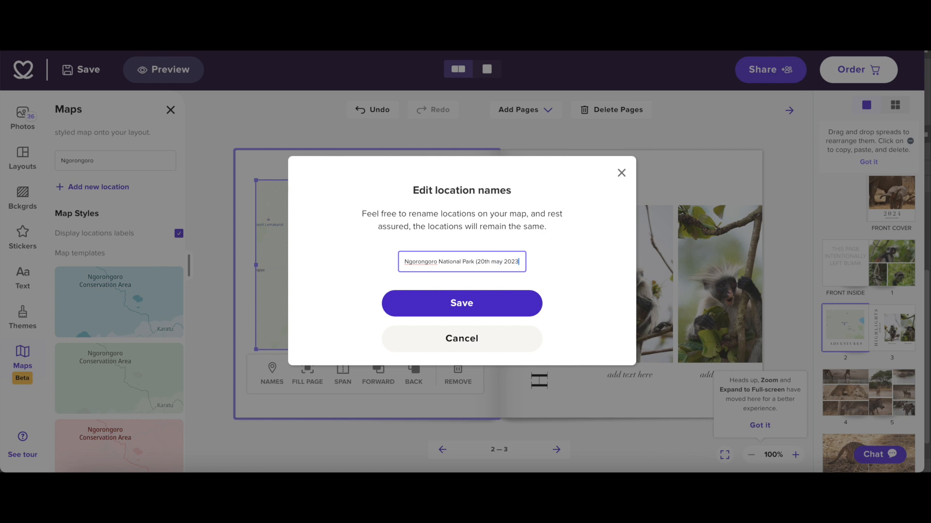
left_click(461, 303)
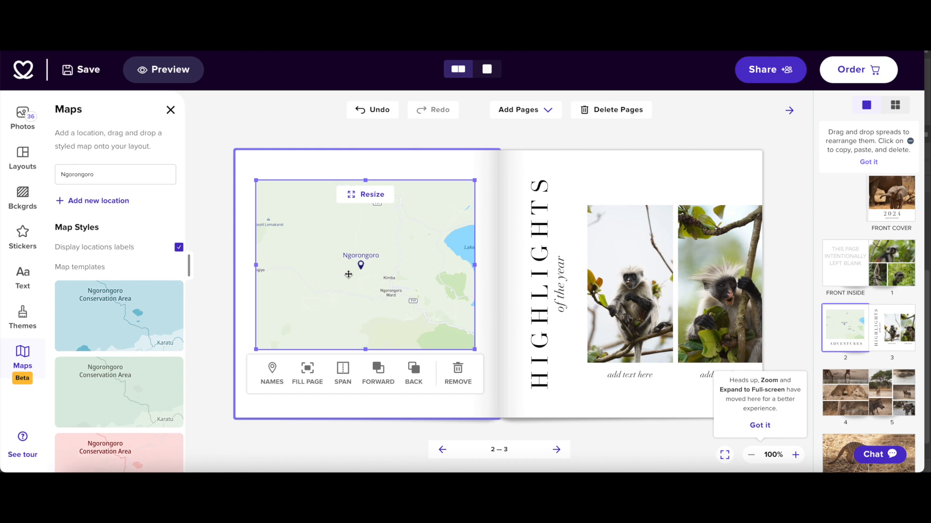
mouse_move(149, 326)
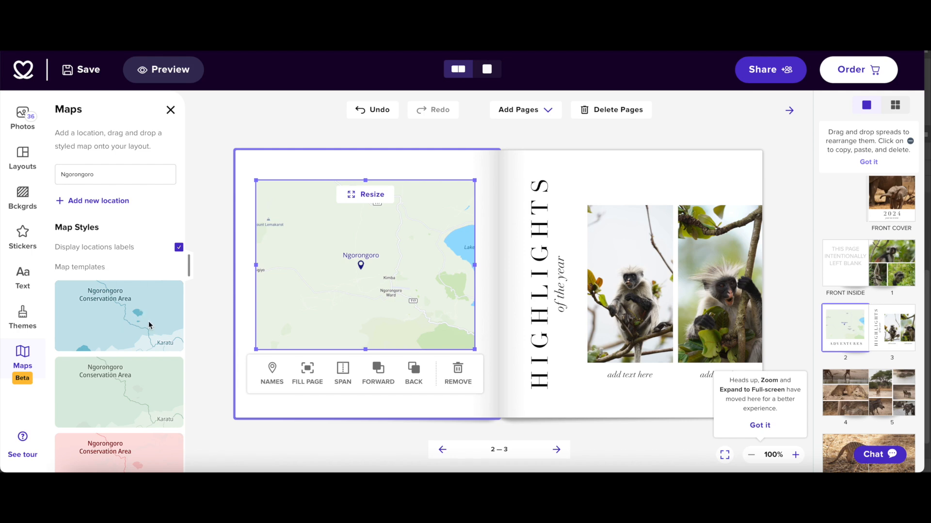
- Apply the plain grey map style with dark labels to the Ngorongoro map
left_click(118, 315)
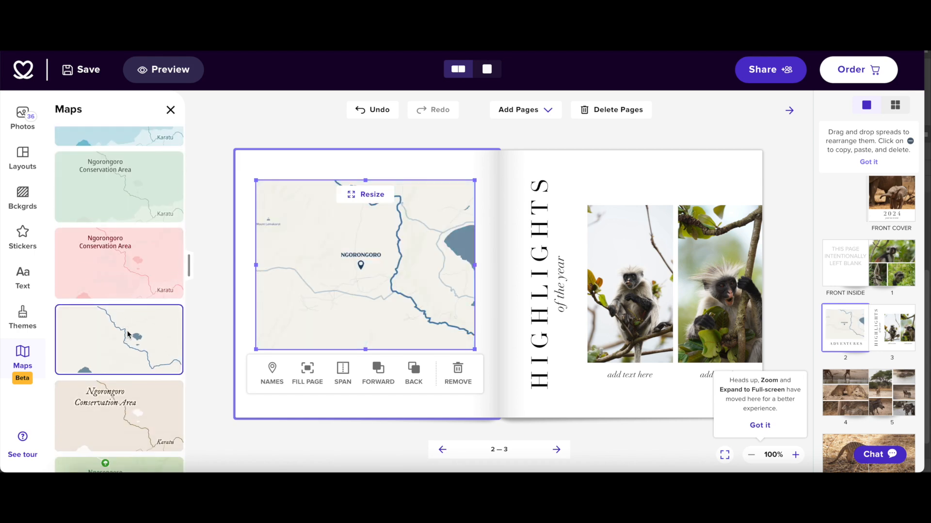
left_click(118, 383)
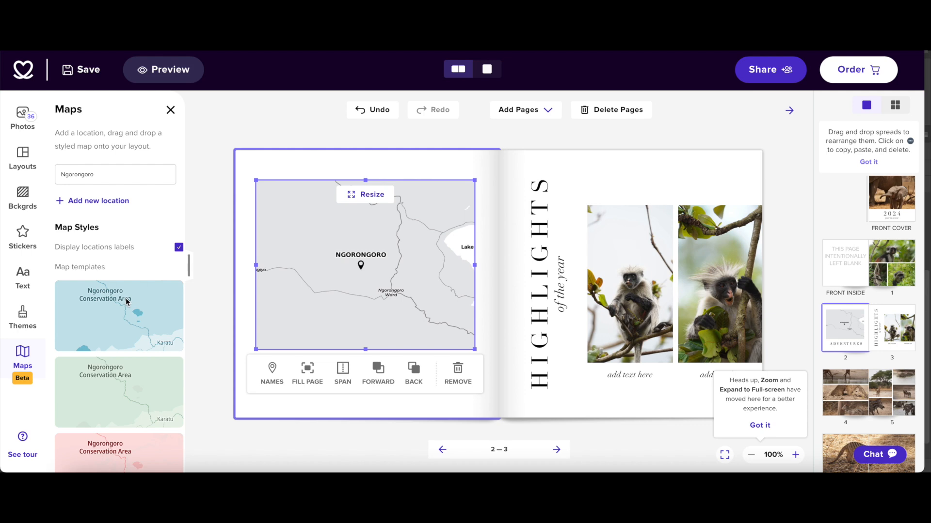
mouse_move(455, 276)
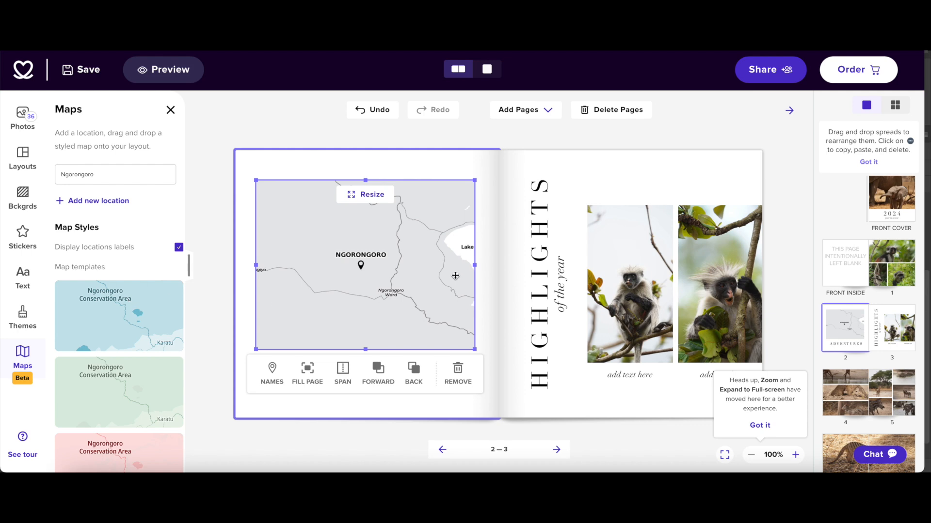
mouse_move(323, 270)
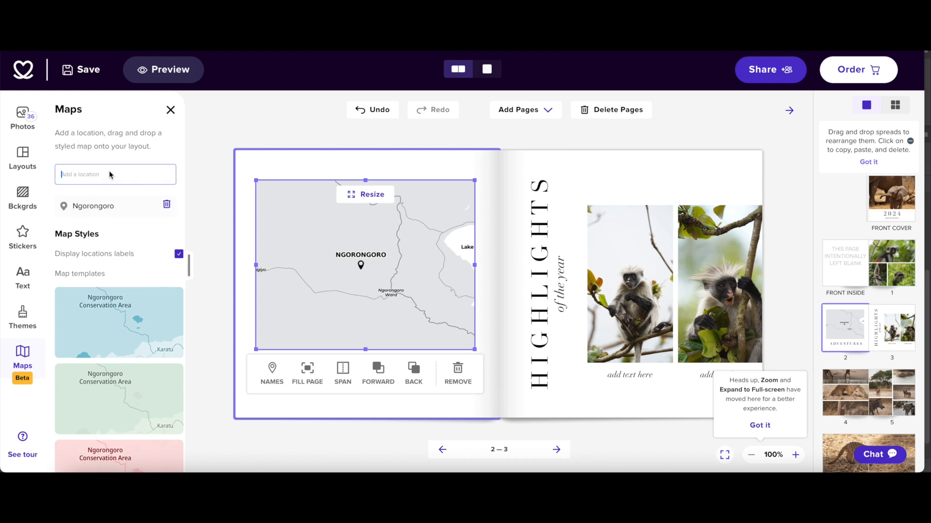
- Add Zanzibar and further locations as extra pins, then finish editing locations
left_click(116, 174)
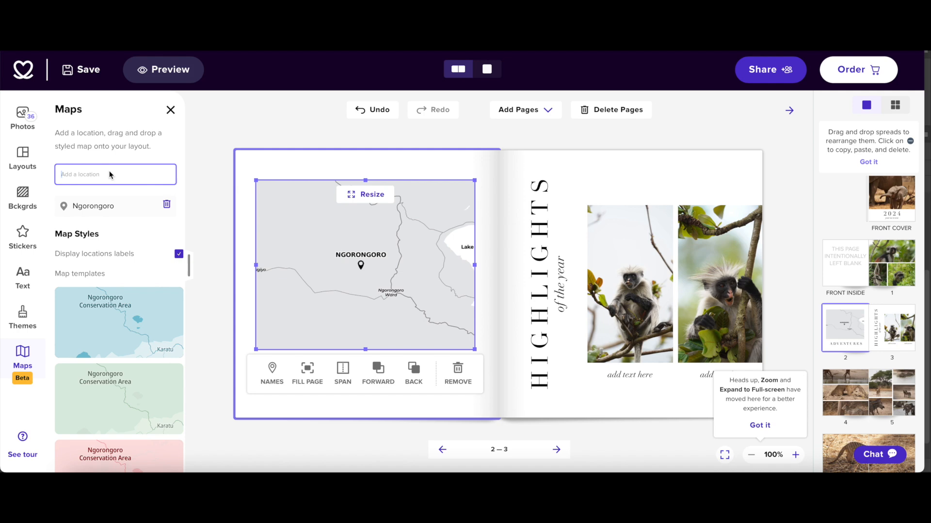
type("Zanzibar")
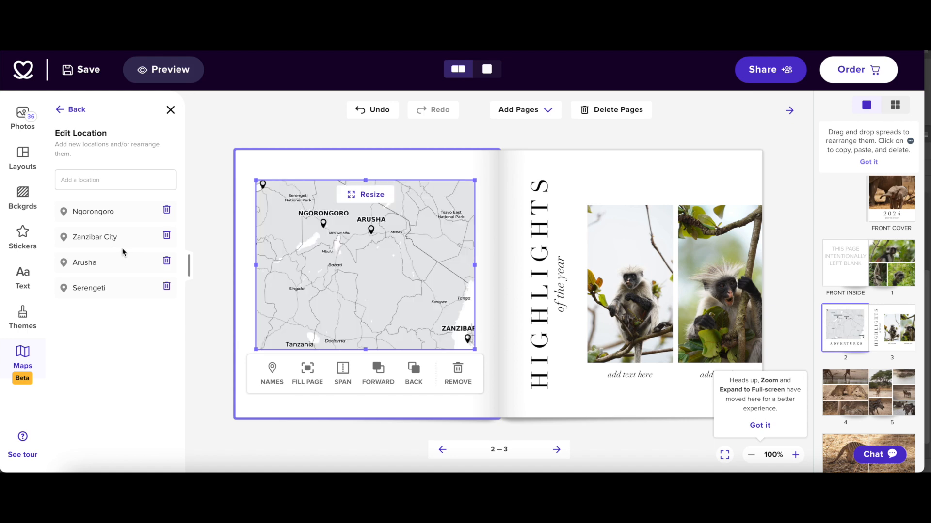
left_click(114, 180)
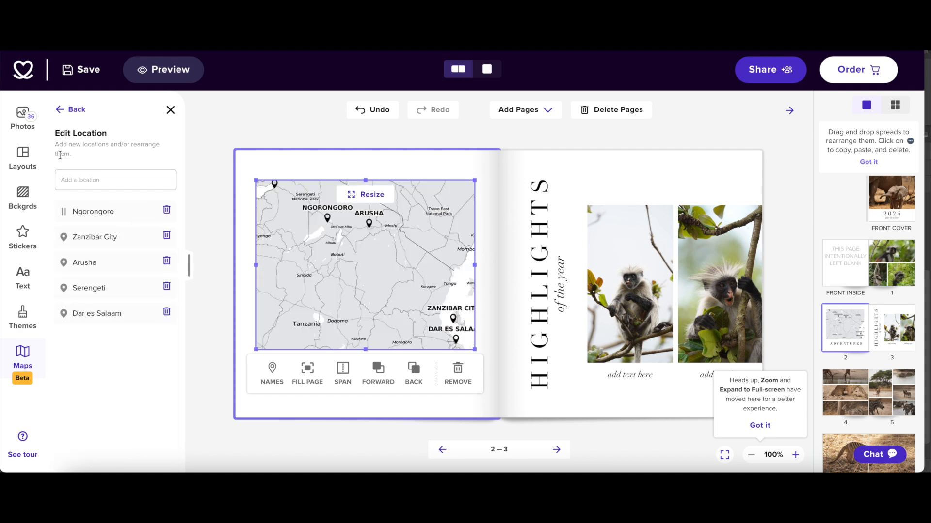
left_click(70, 109)
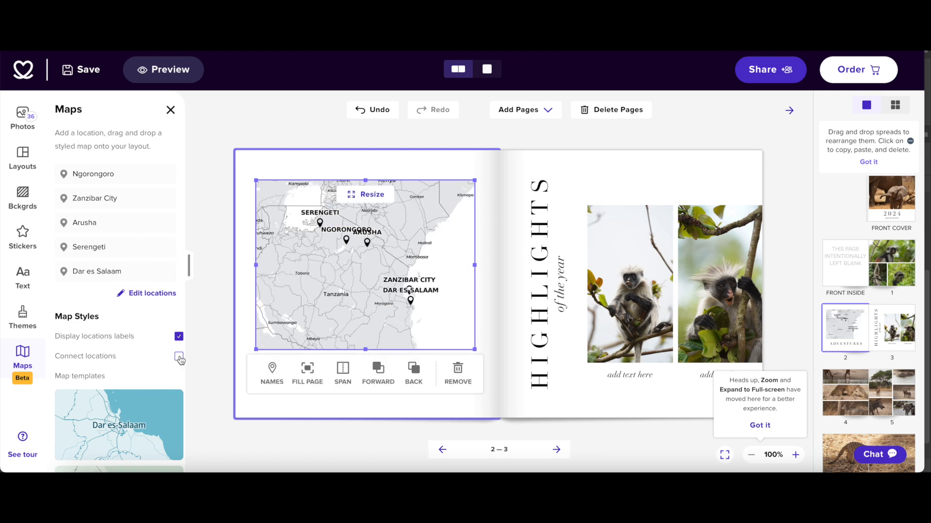
- Enable Connect locations so the pins are joined by straight lines
left_click(179, 356)
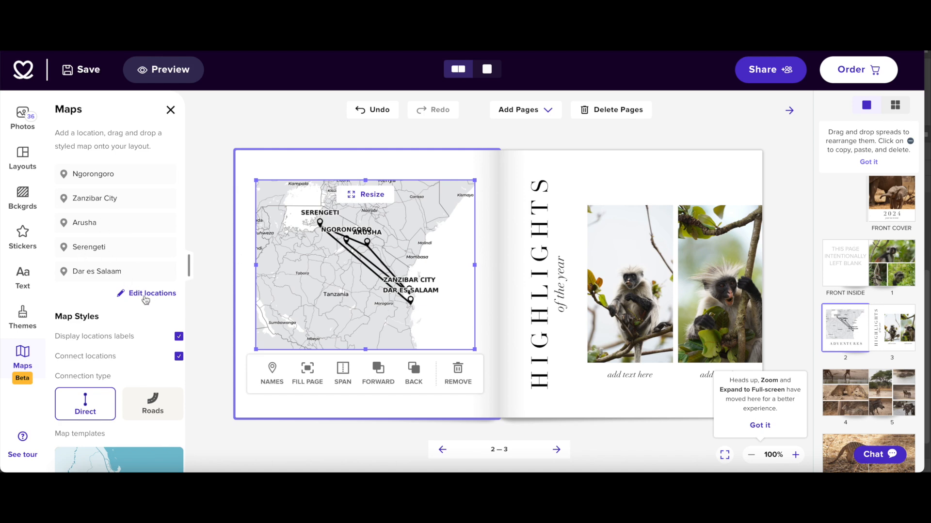
- Reorder the route stops to Zanzibar City, Dar es Salaam, Arusha, Ngorongoro, Serengeti
left_click(151, 293)
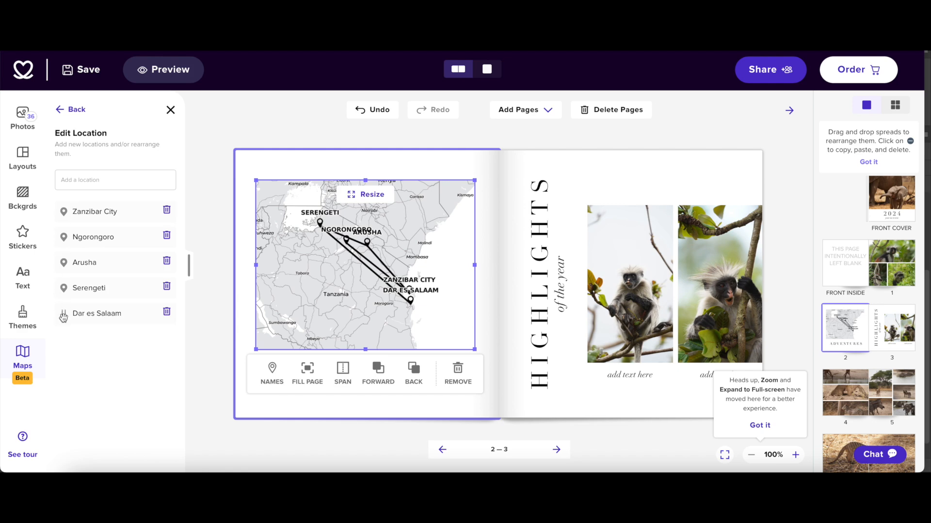
left_click_drag(96, 313, 96, 231)
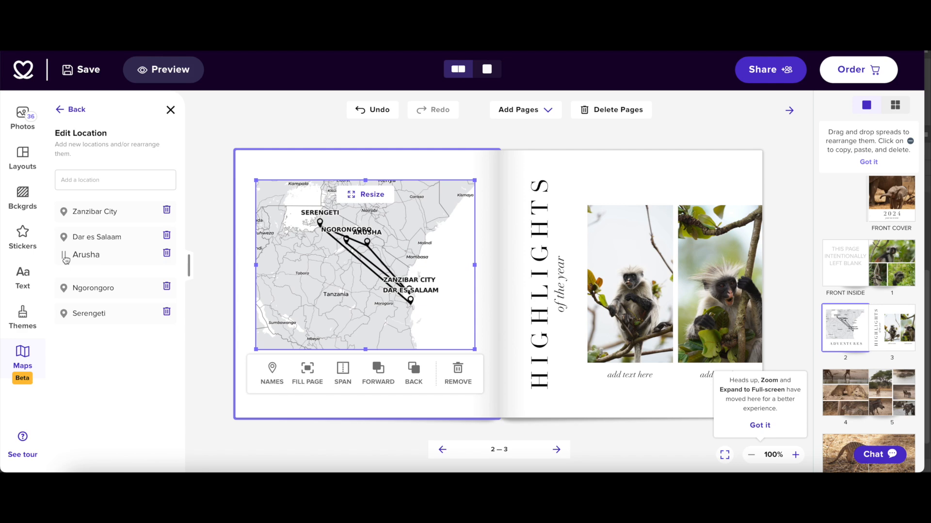
left_click(70, 110)
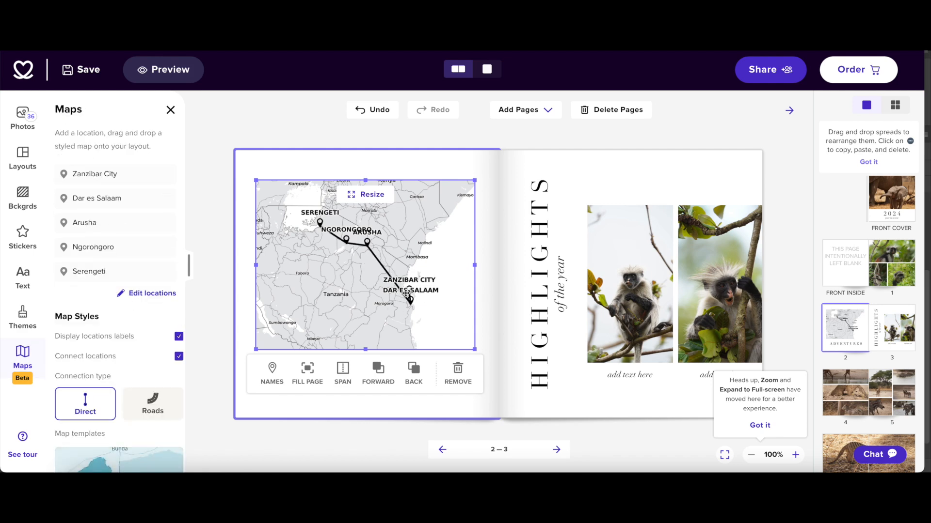
mouse_move(366, 260)
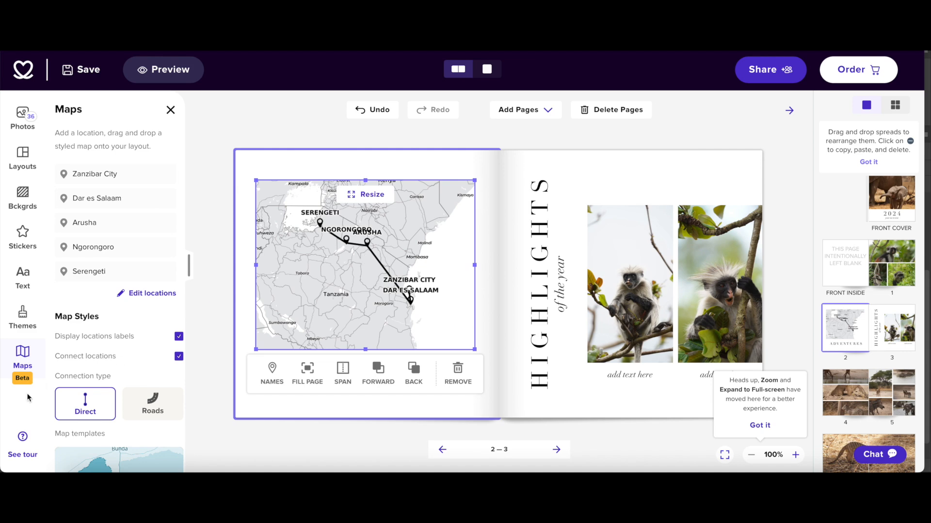
mouse_move(317, 241)
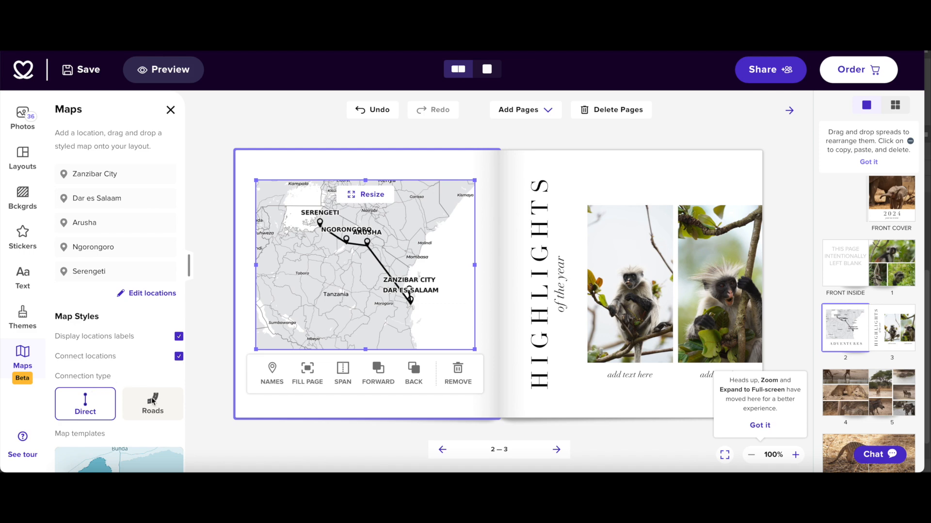
- Set the connection type to Roads so the route follows real roads
left_click(152, 406)
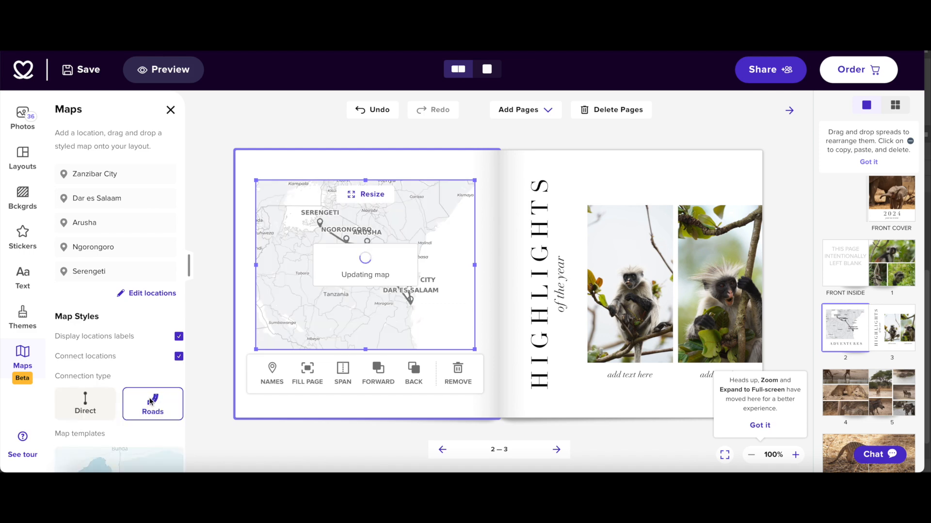
left_click(153, 408)
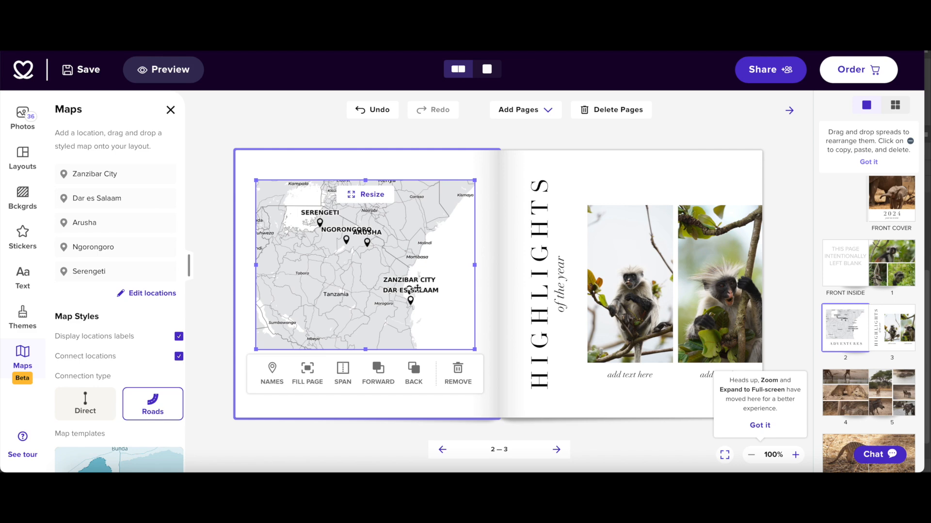
mouse_move(341, 240)
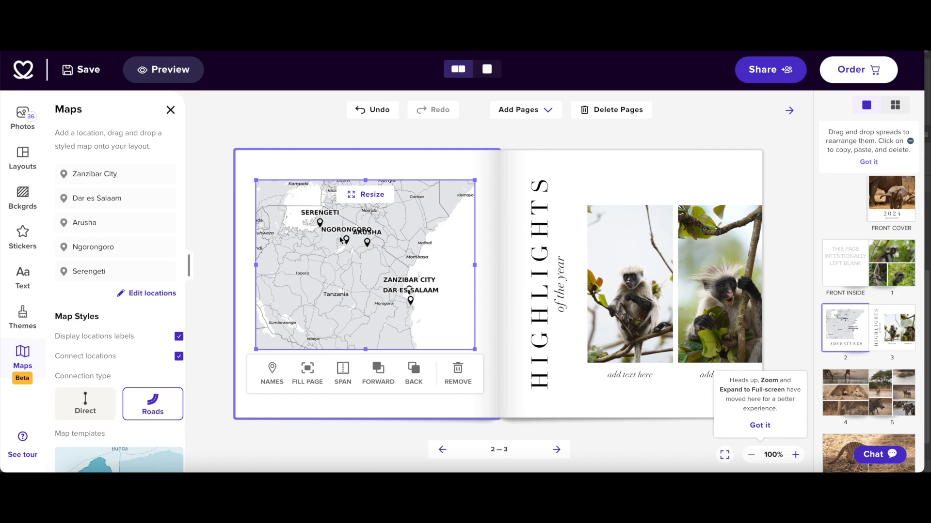
mouse_move(380, 248)
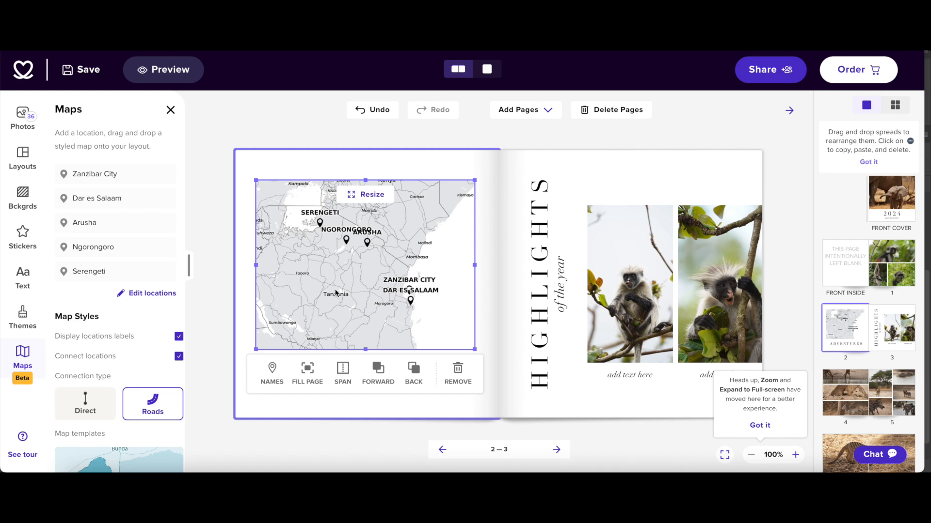
mouse_move(350, 201)
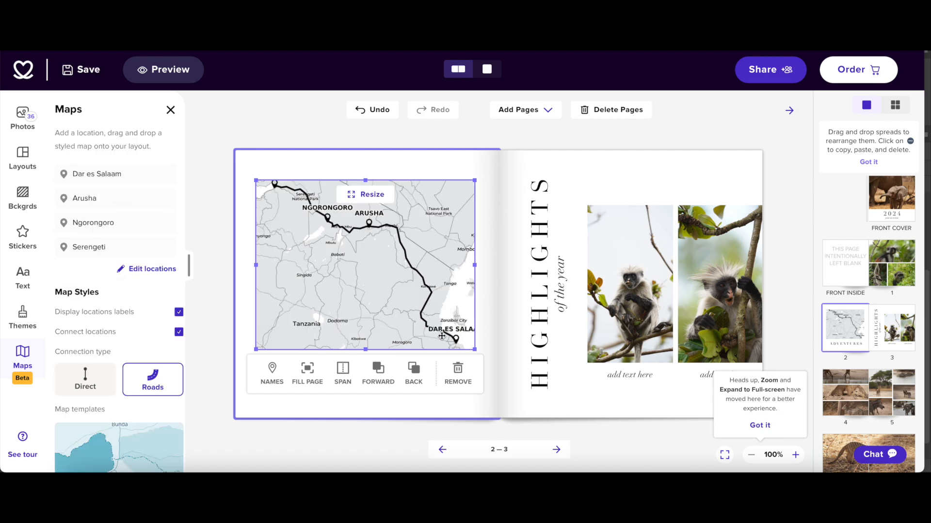
left_click(366, 194)
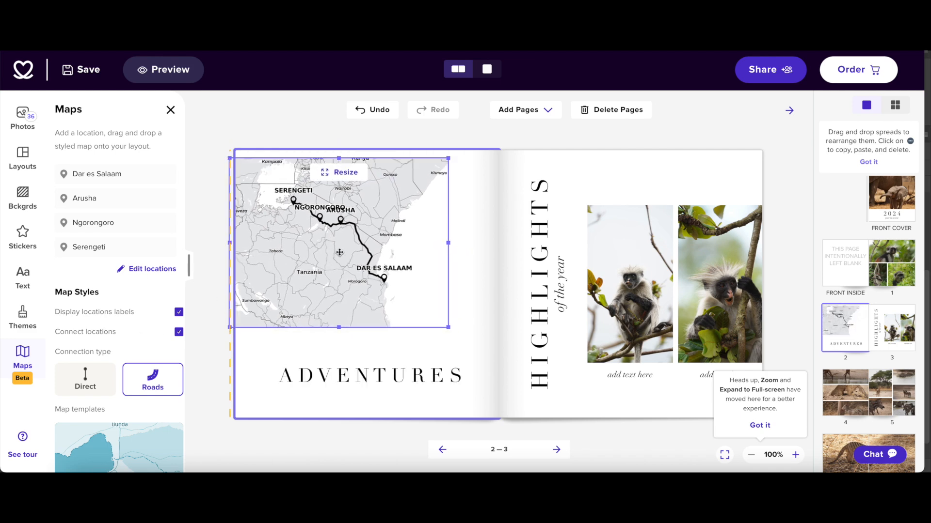
left_click(339, 252)
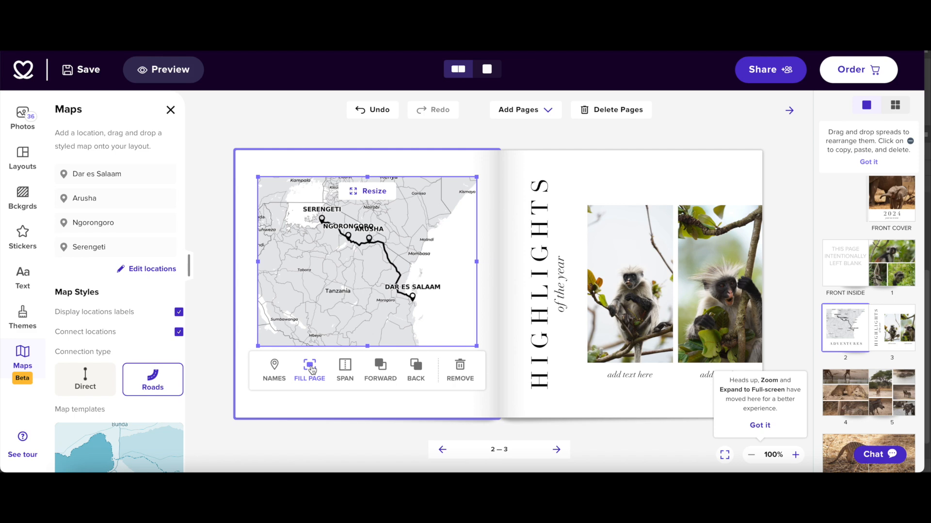
left_click(309, 369)
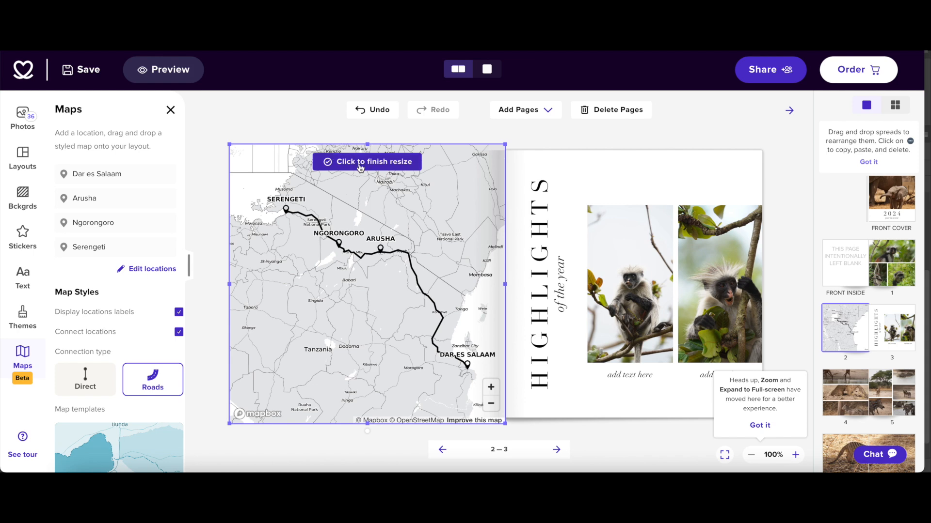
left_click(366, 162)
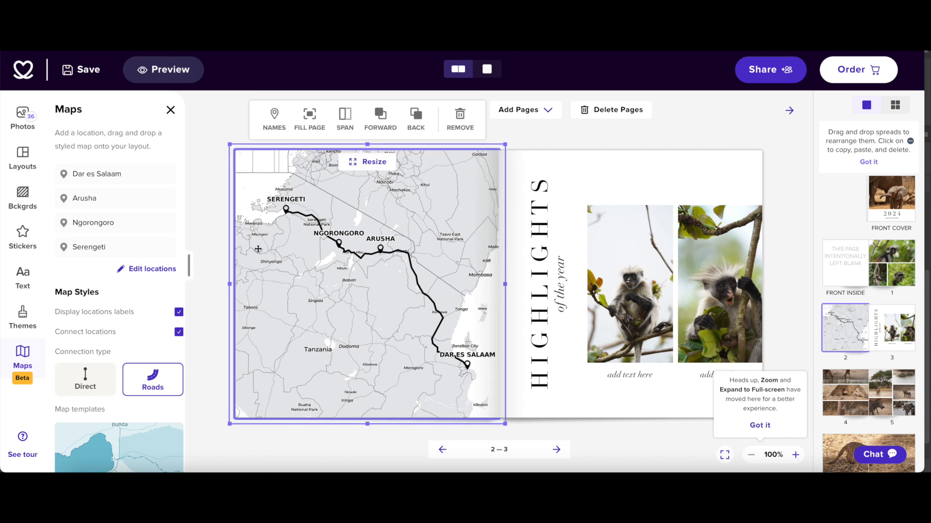
mouse_move(407, 297)
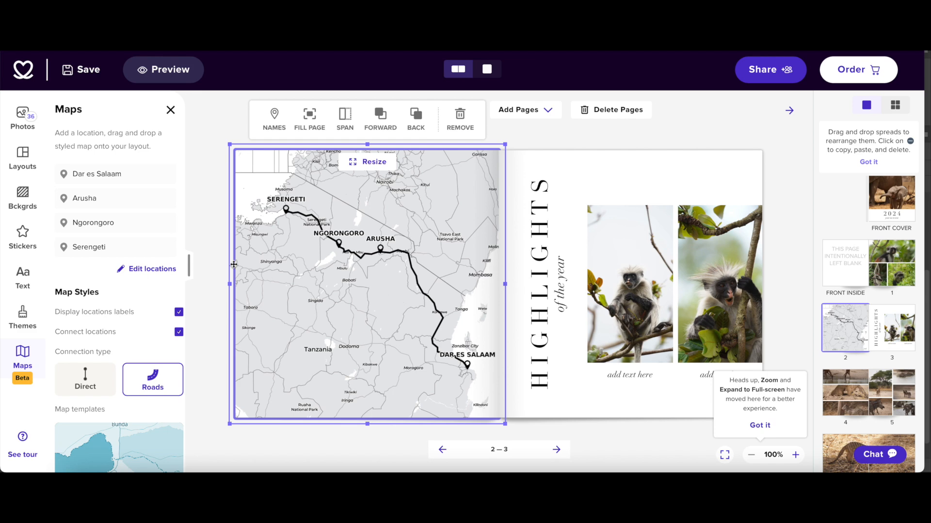
mouse_move(231, 278)
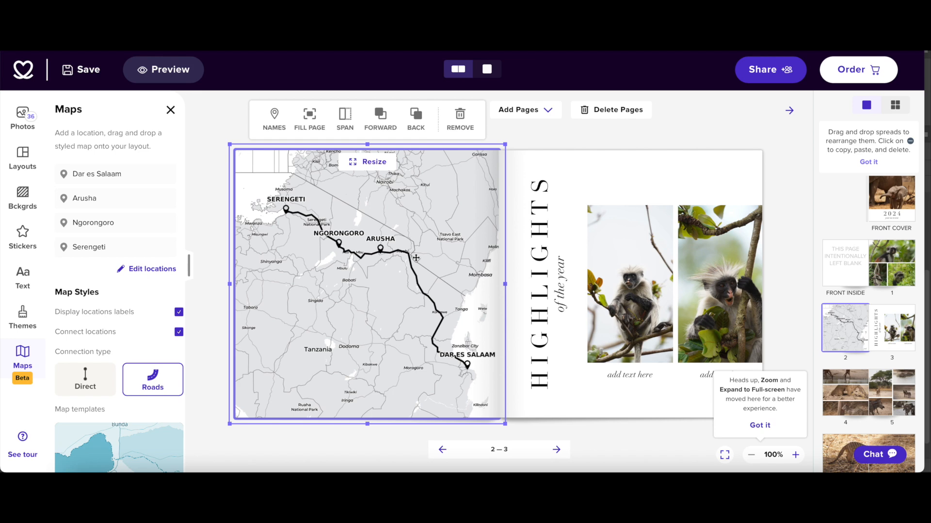
mouse_move(416, 279)
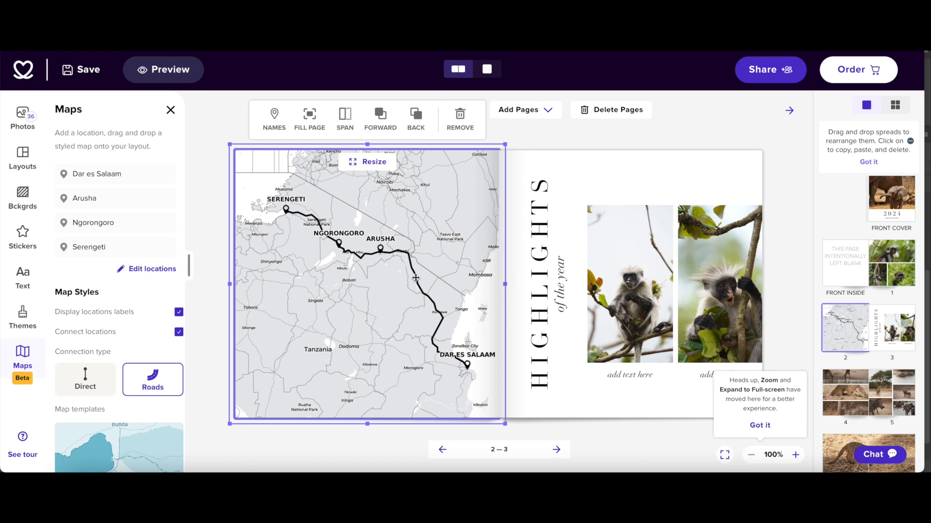
mouse_move(347, 237)
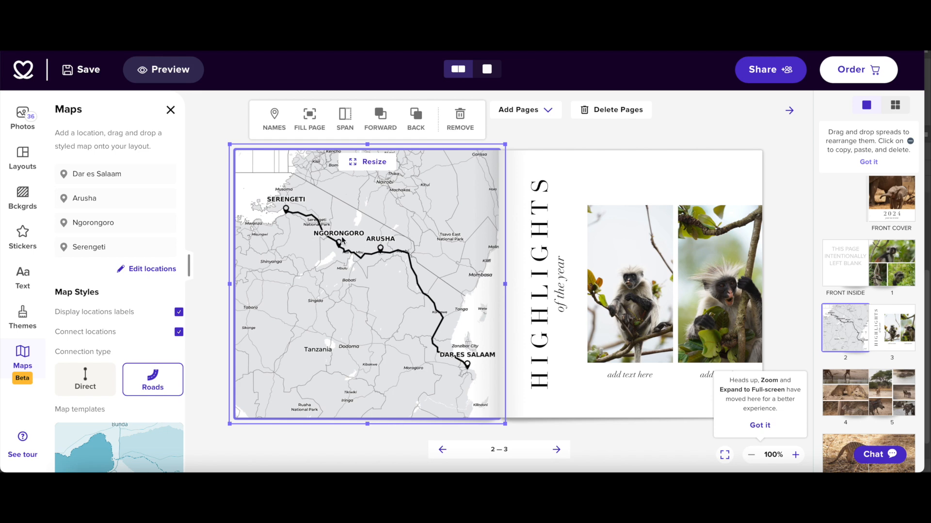
mouse_move(422, 209)
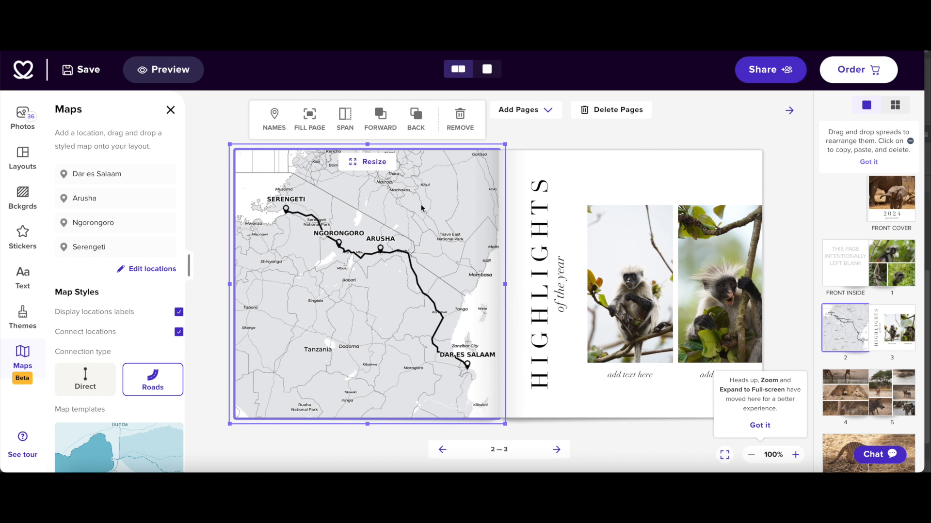
mouse_move(414, 219)
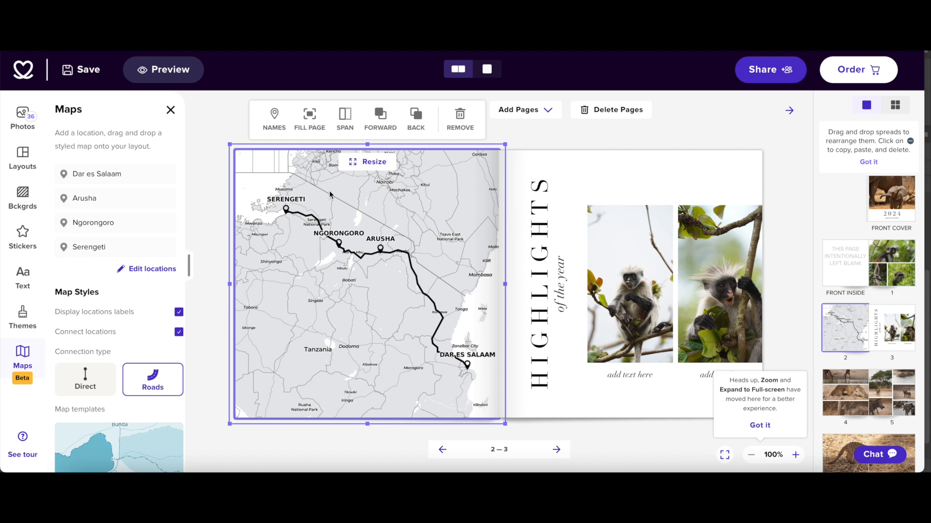
- Switch the route map to the vintage sepia template and show the Stickers library
left_click(119, 382)
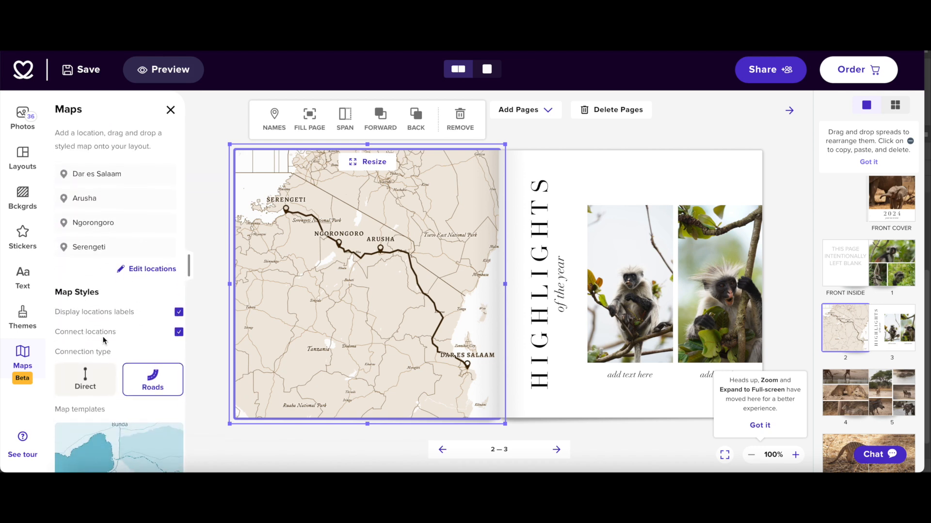
left_click(22, 237)
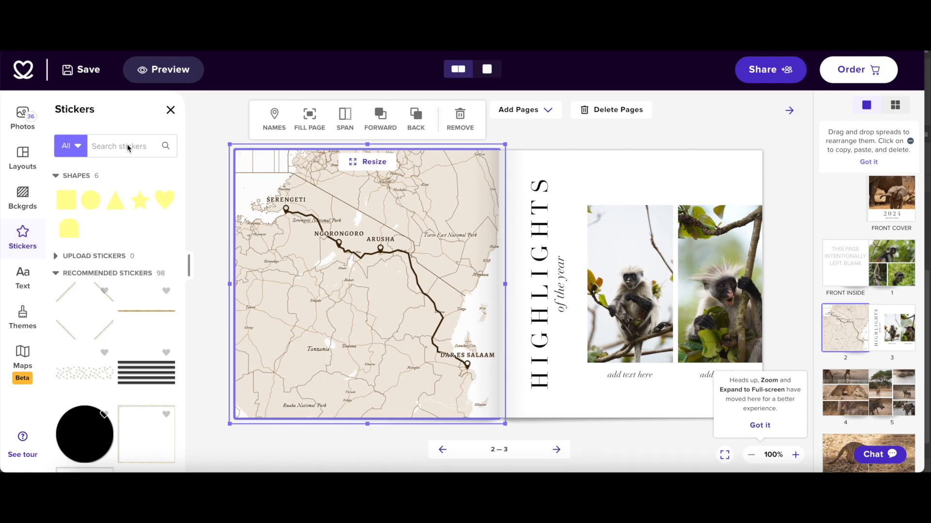
- Search stickers for 'jeep' and place a small jeep sticker on the map route
type("jeep")
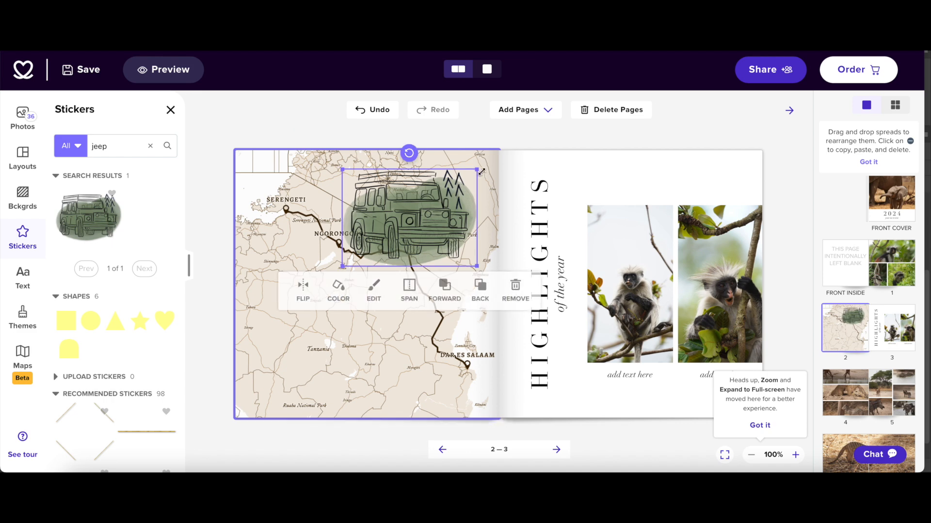
left_click_drag(409, 220, 356, 252)
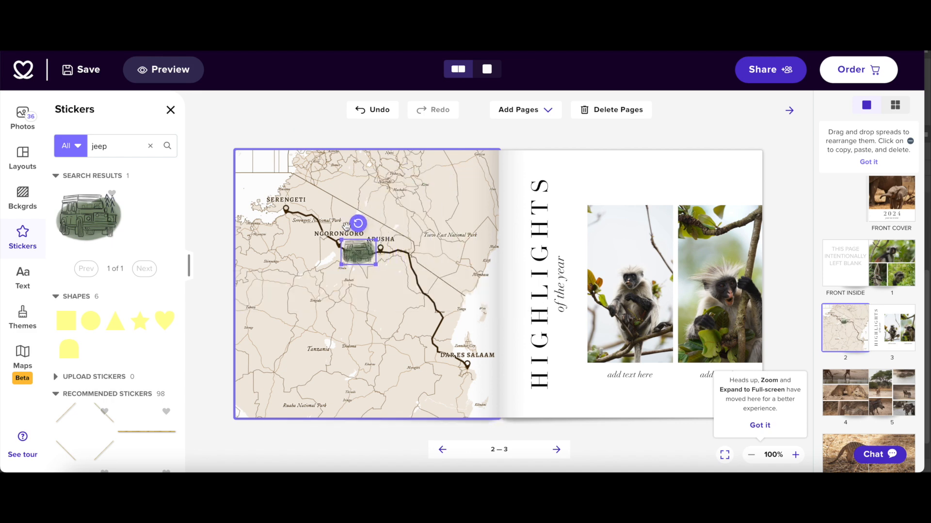
left_click_drag(356, 255, 299, 229)
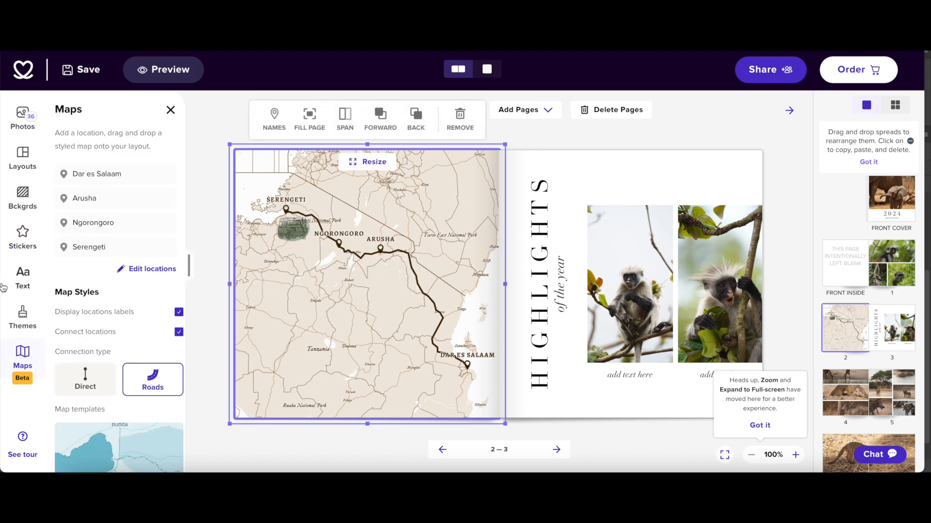
- Add elephant and giraffe stickers near Serengeti and Ngorongoro, then clear the search term
left_click(22, 238)
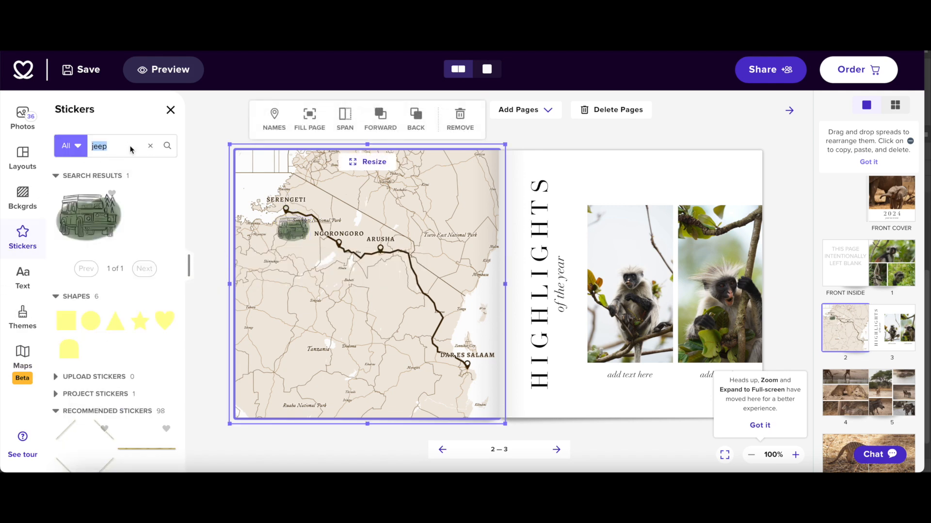
type("elephant")
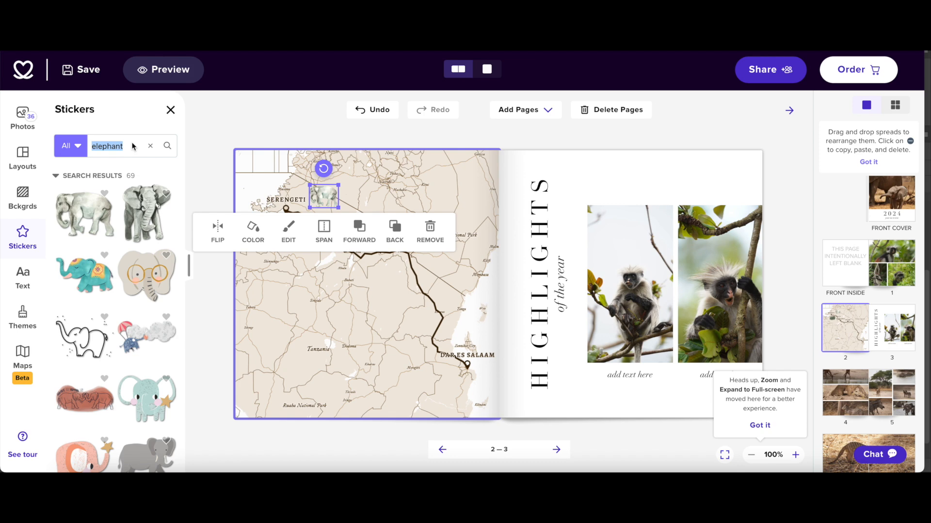
type("gu")
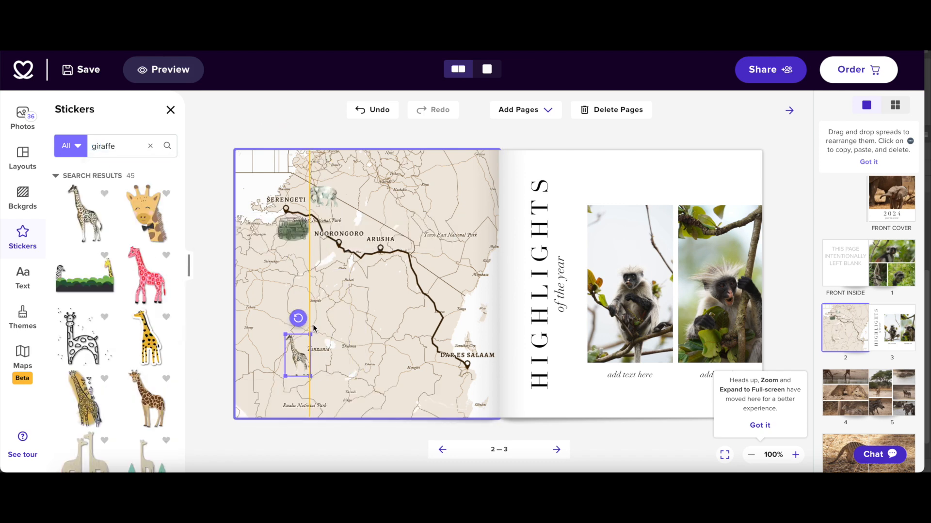
left_click(22, 356)
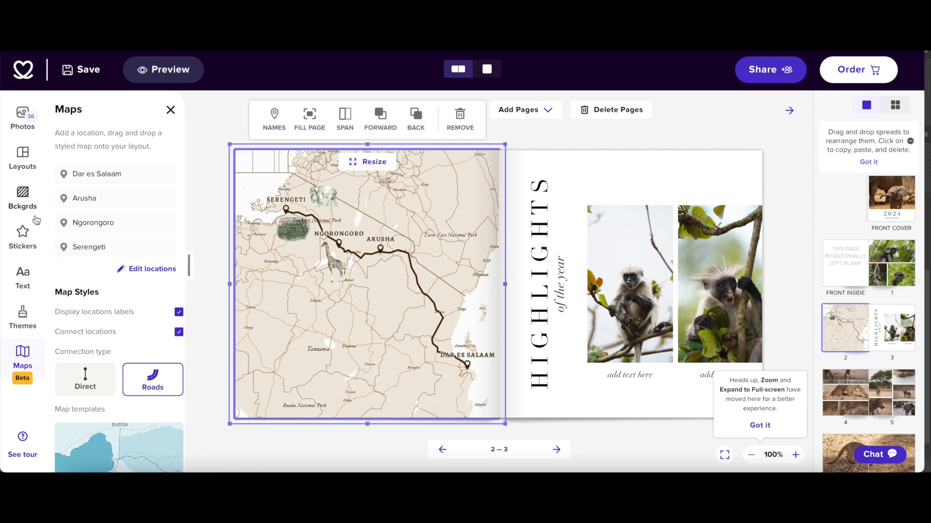
left_click(22, 237)
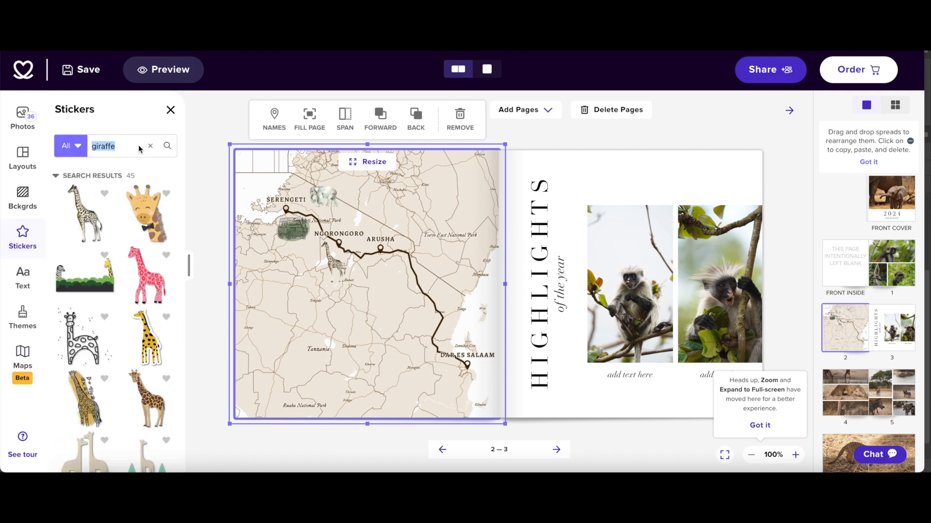
- Search 'safari' and add the 'Our African Safari Adventure' sticker to the map's lower left
type("safari")
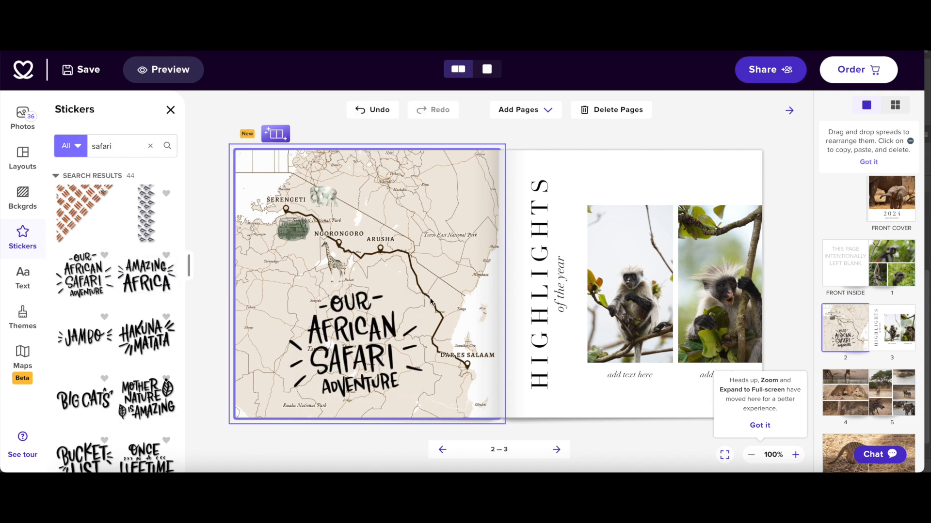
left_click(23, 356)
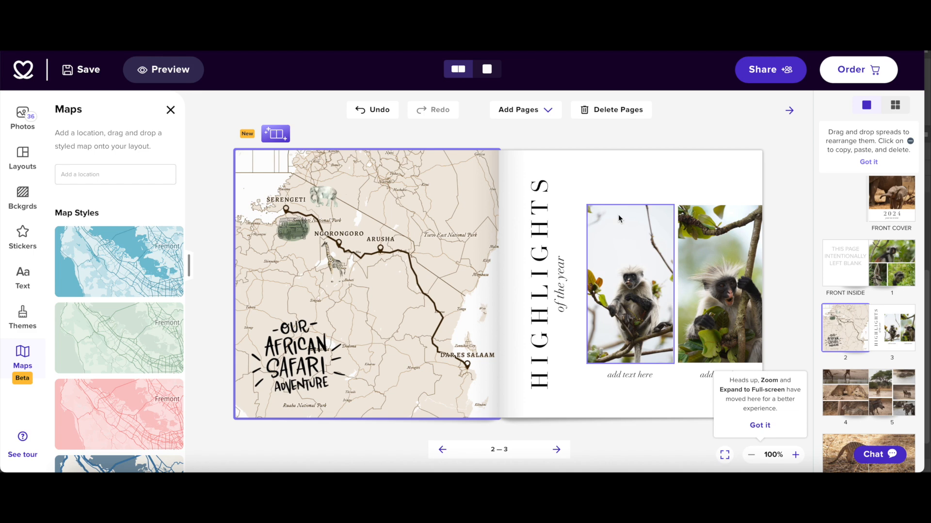
left_click(80, 70)
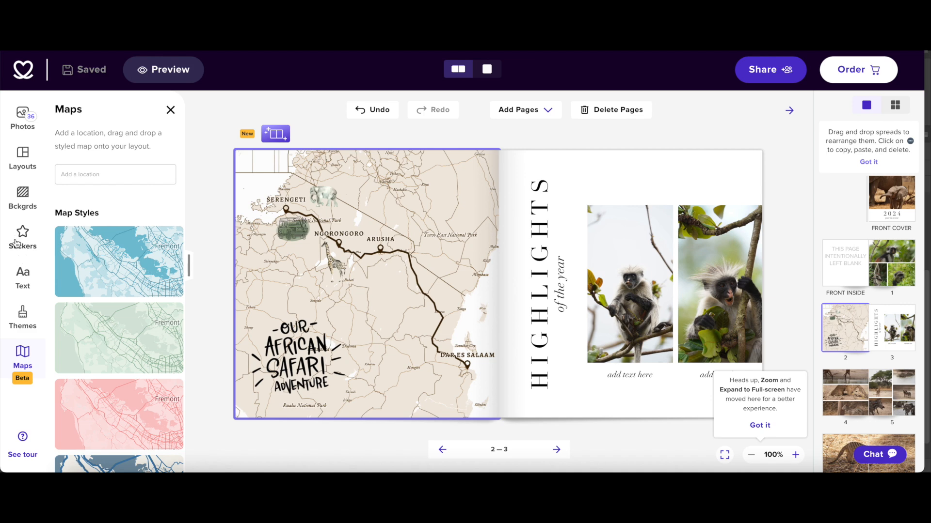
left_click(629, 283)
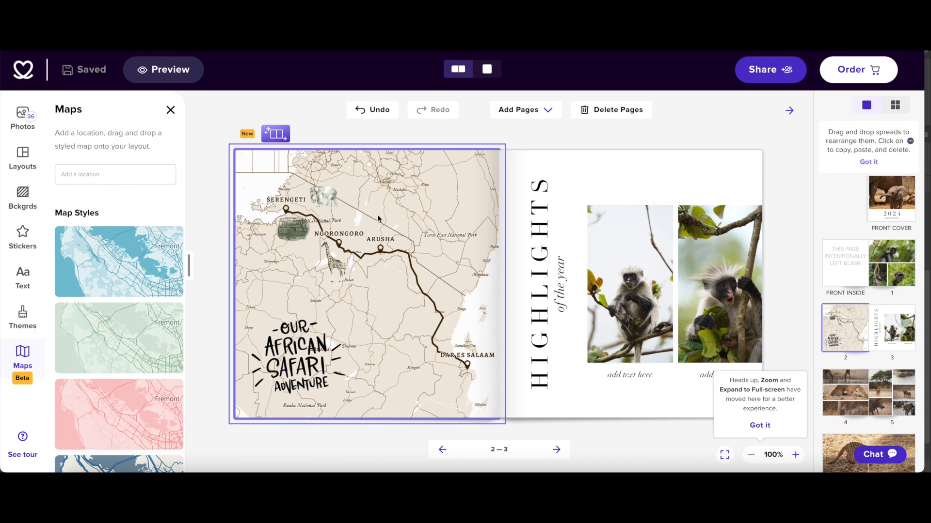
mouse_move(388, 234)
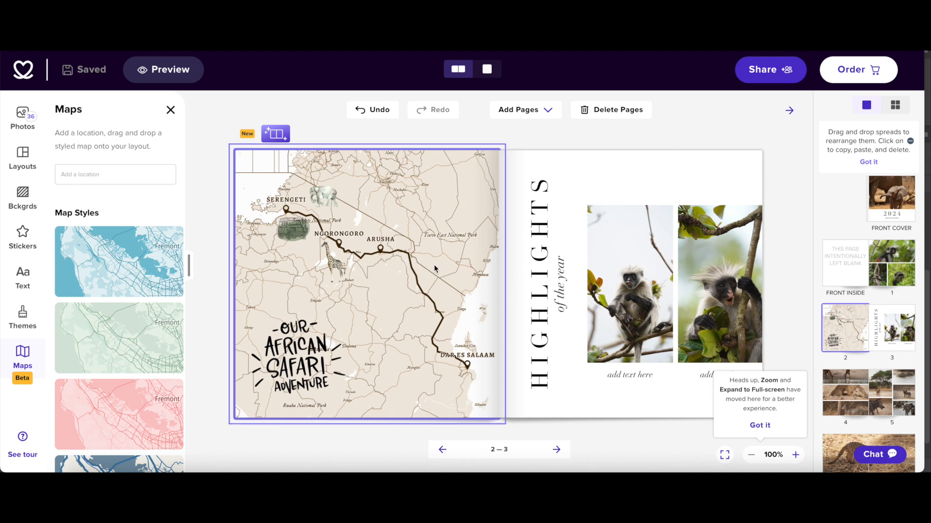
mouse_move(305, 227)
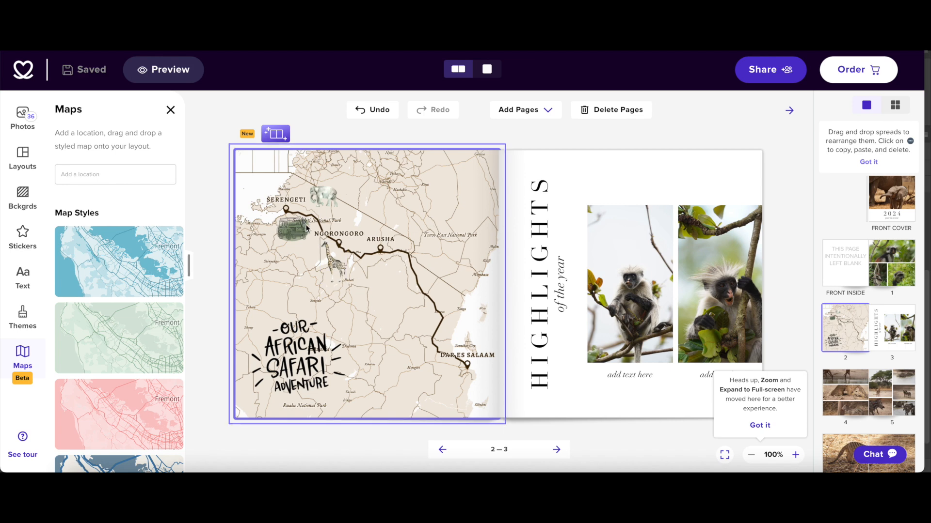
mouse_move(341, 242)
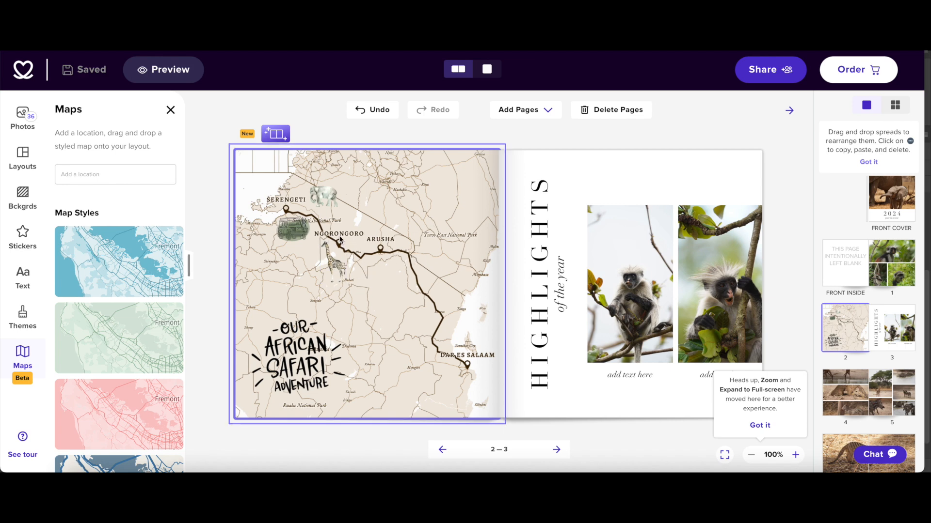
mouse_move(416, 290)
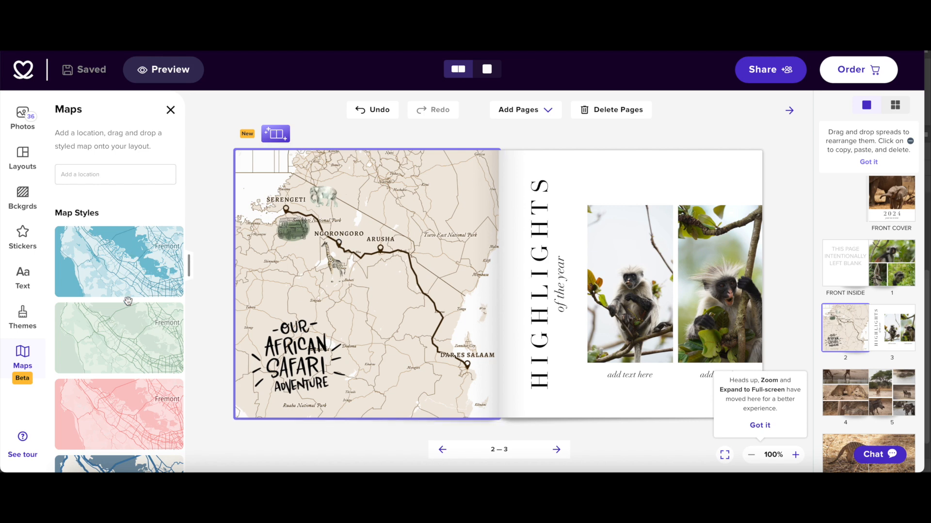
mouse_move(110, 346)
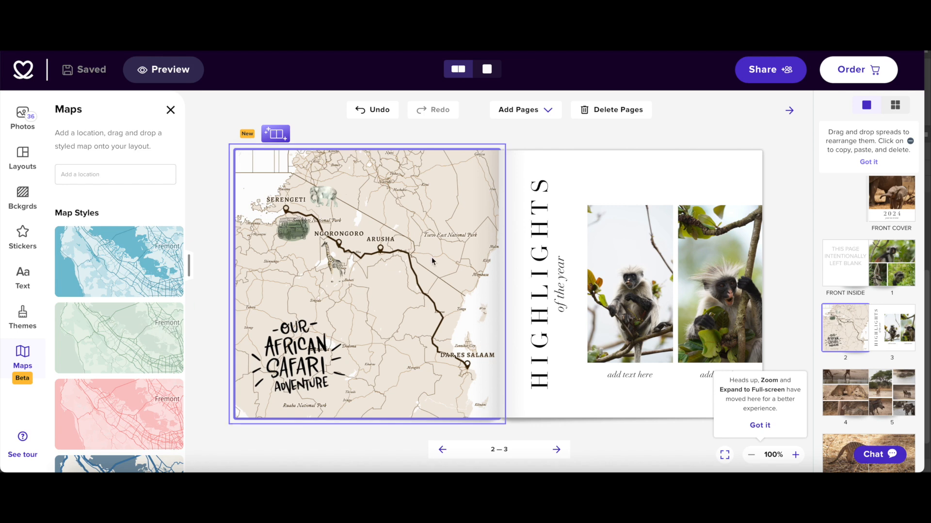
mouse_move(420, 229)
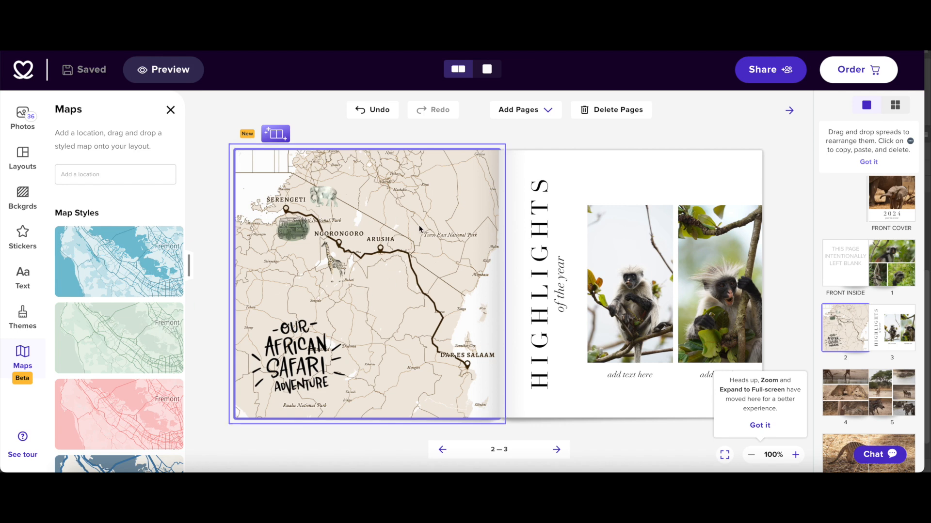